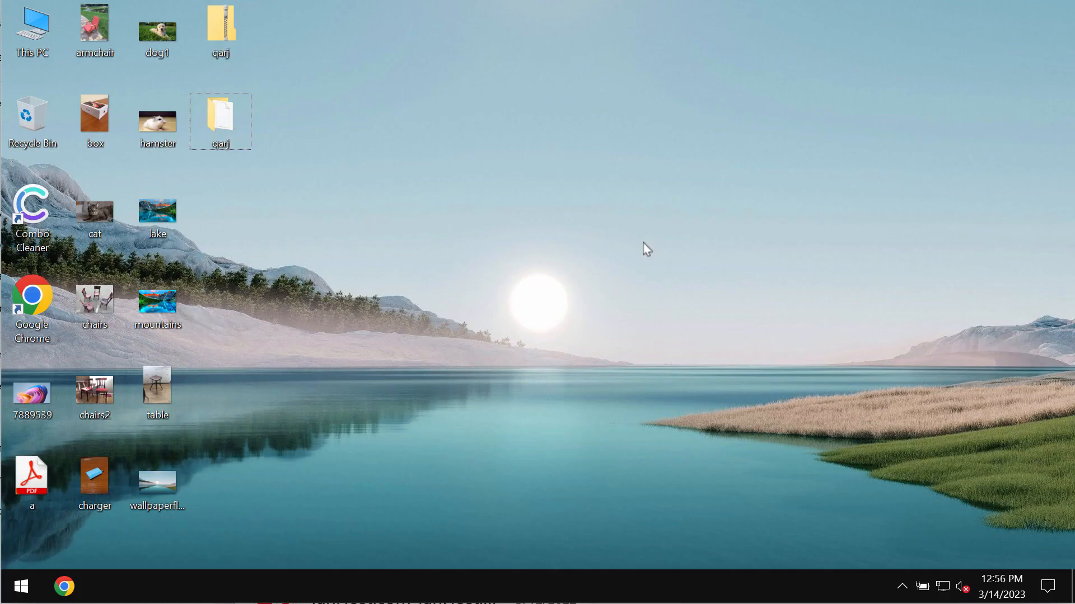
pyautogui.moveTo(637, 238)
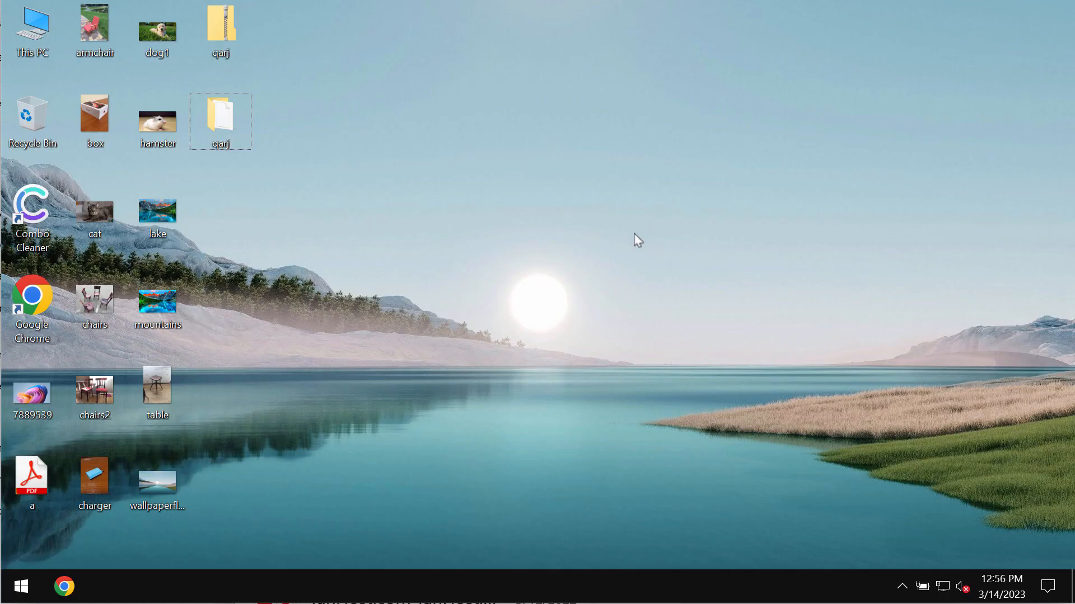
pyautogui.moveTo(523, 130)
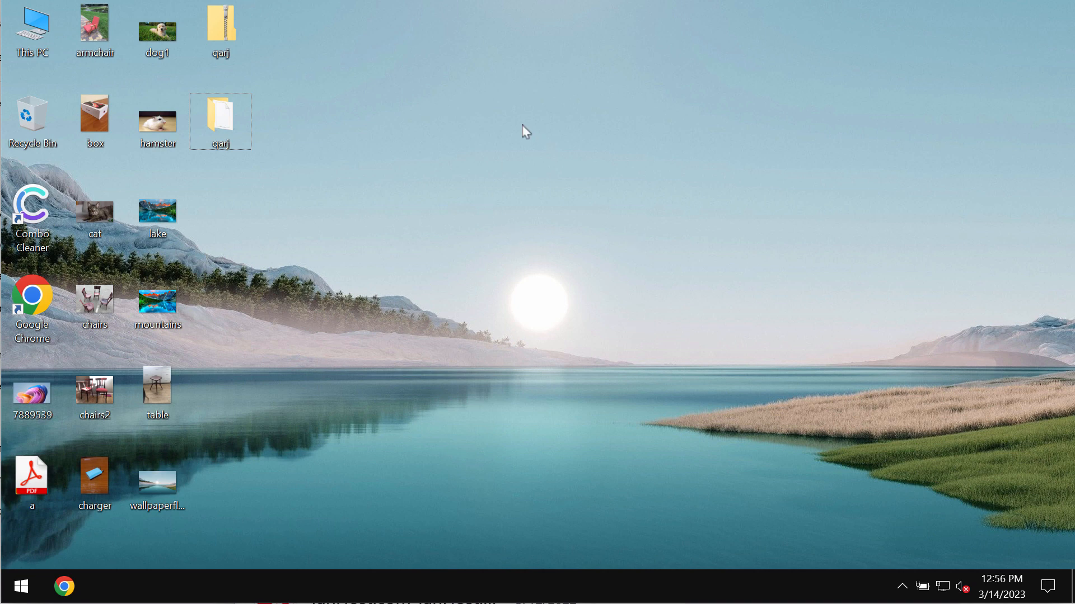
pyautogui.moveTo(187, 159)
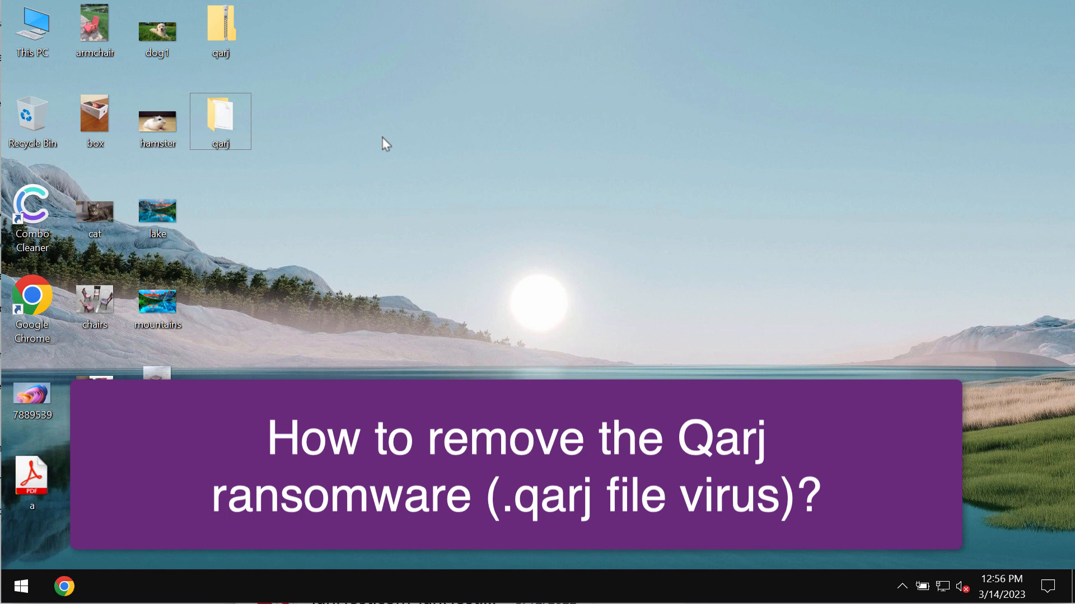
pyautogui.moveTo(445, 143)
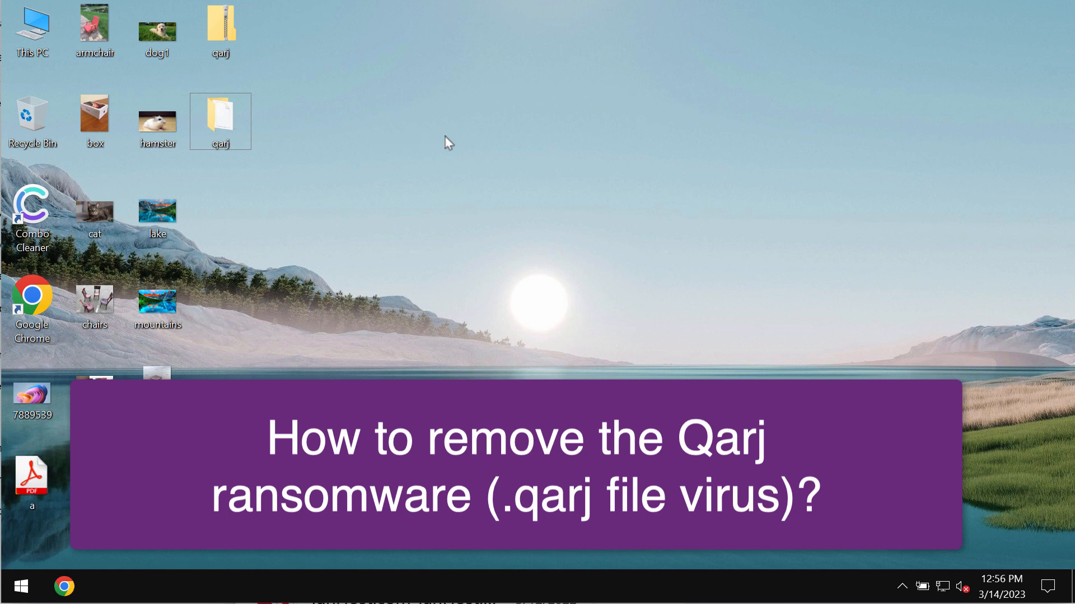
pyautogui.moveTo(506, 265)
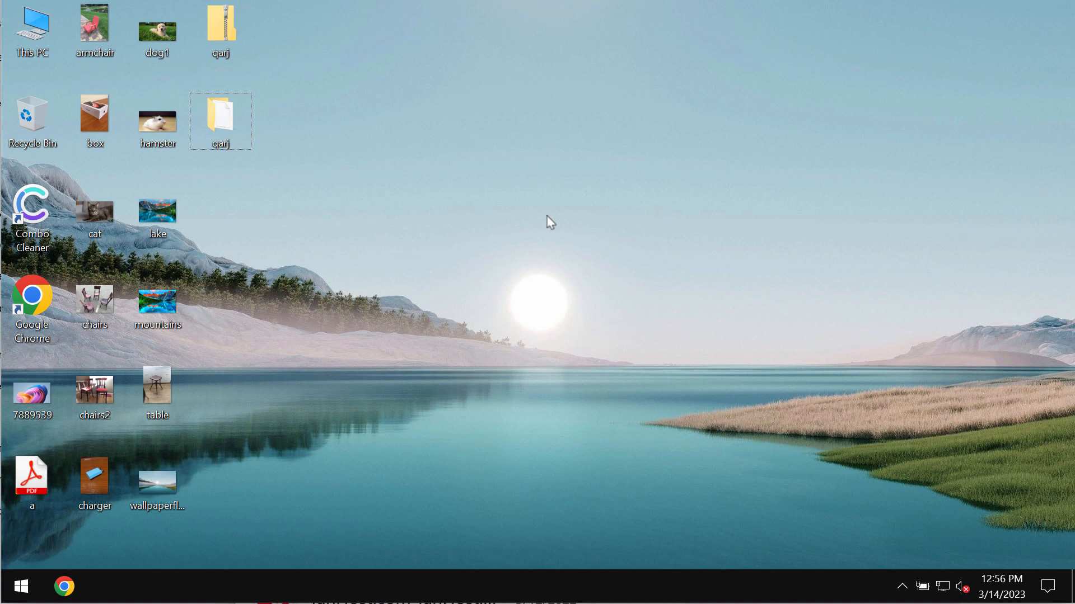
pyautogui.moveTo(461, 271)
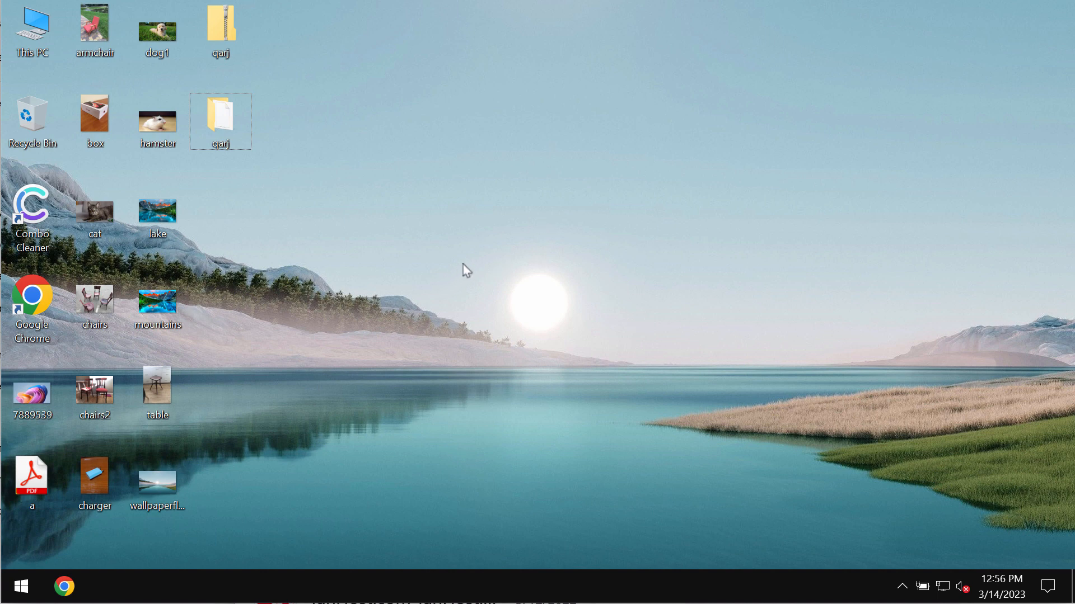
pyautogui.moveTo(442, 288)
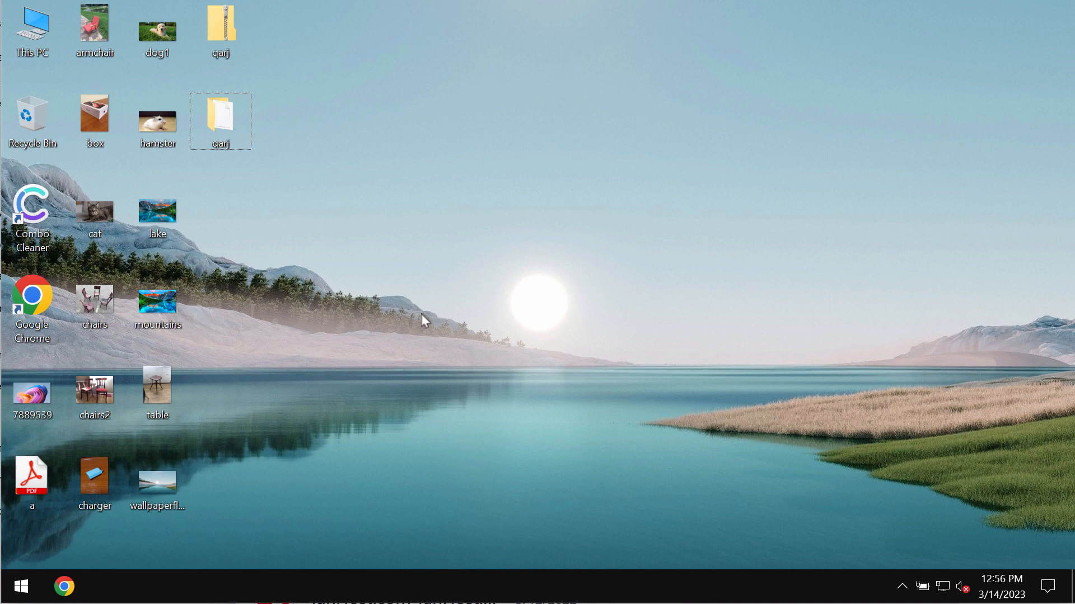
# Step: View and close each photo in turn: mountains, dog1, cat, chairs and chairs2
pyautogui.doubleClick(157, 301)
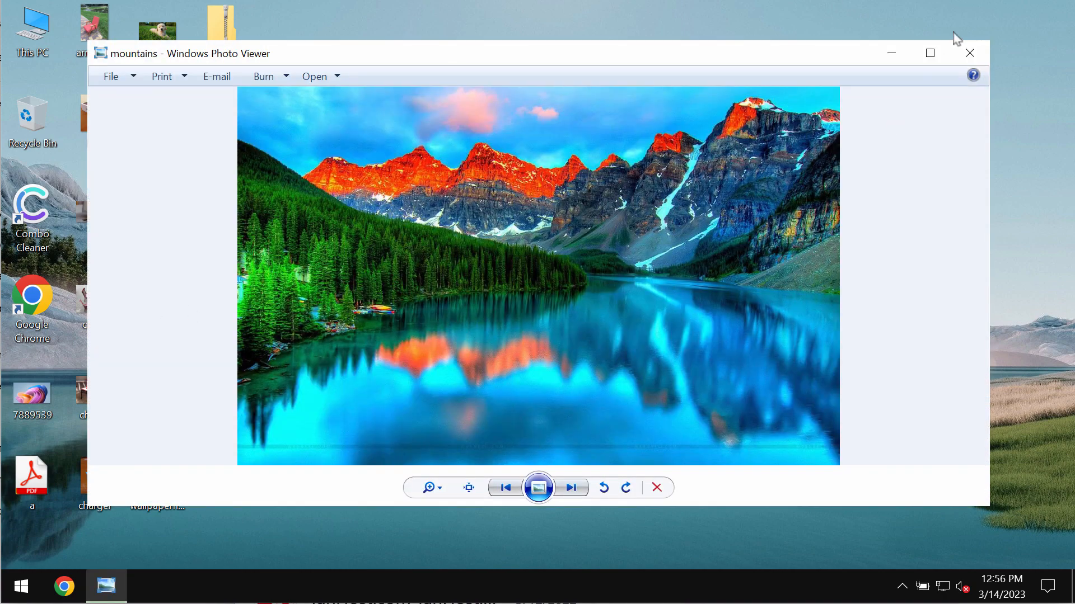
pyautogui.click(969, 53)
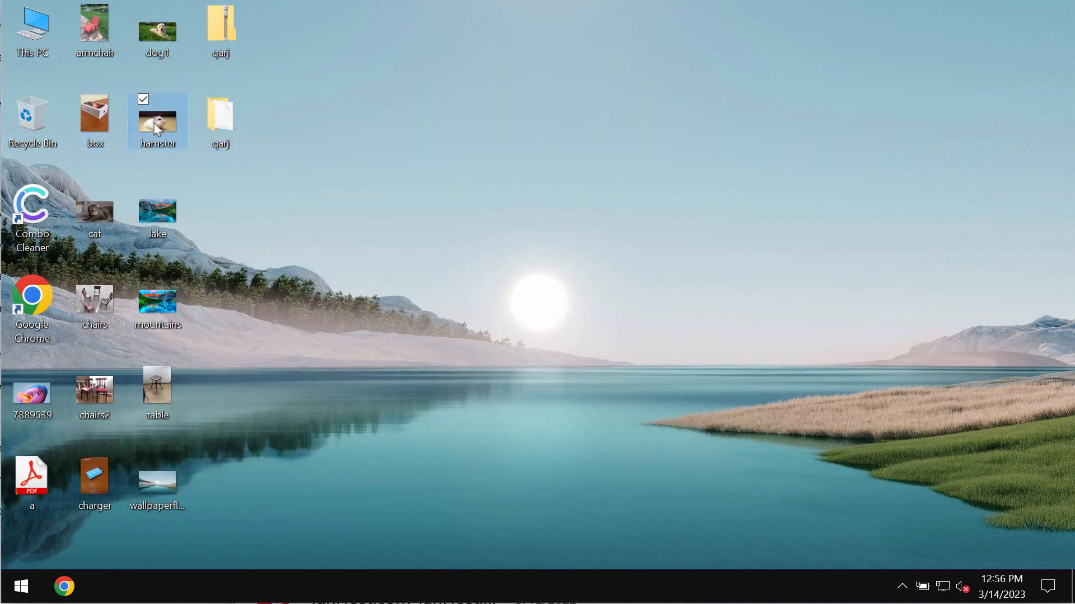
pyautogui.click(464, 138)
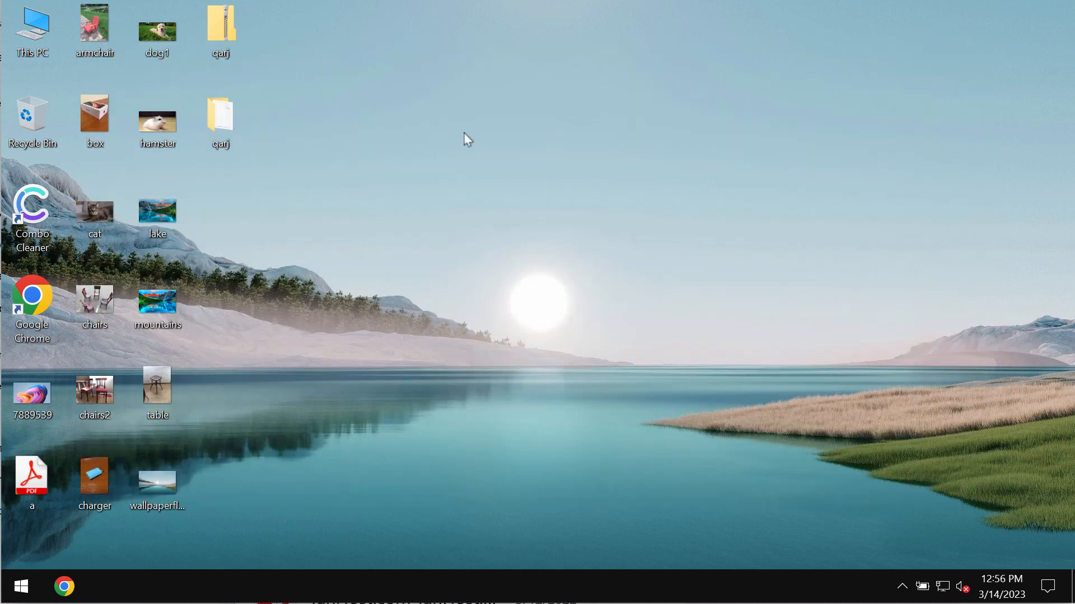
pyautogui.moveTo(623, 439)
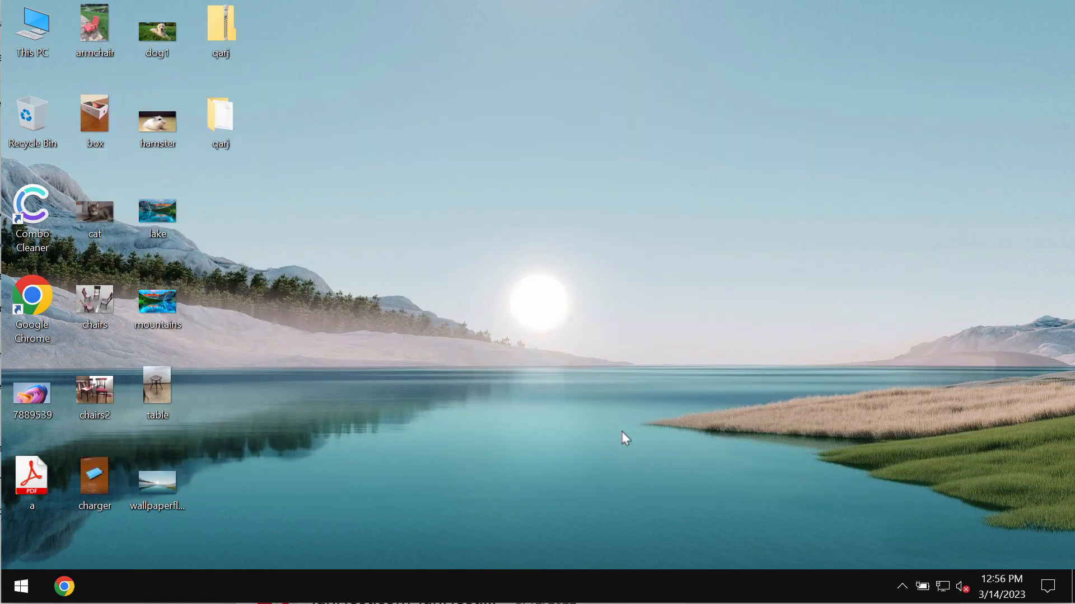
pyautogui.moveTo(674, 408)
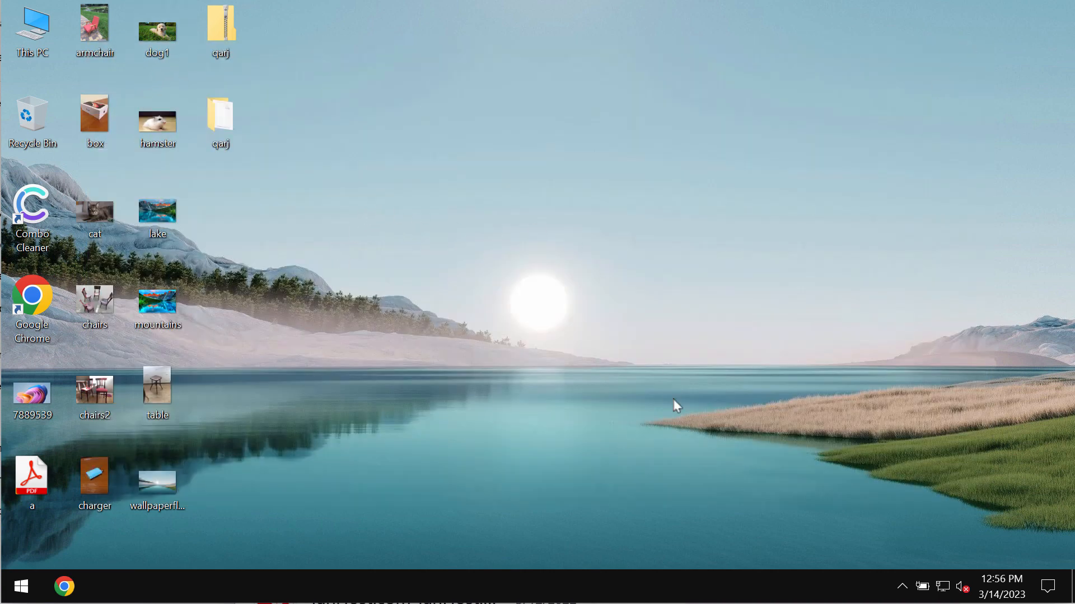
pyautogui.doubleClick(158, 24)
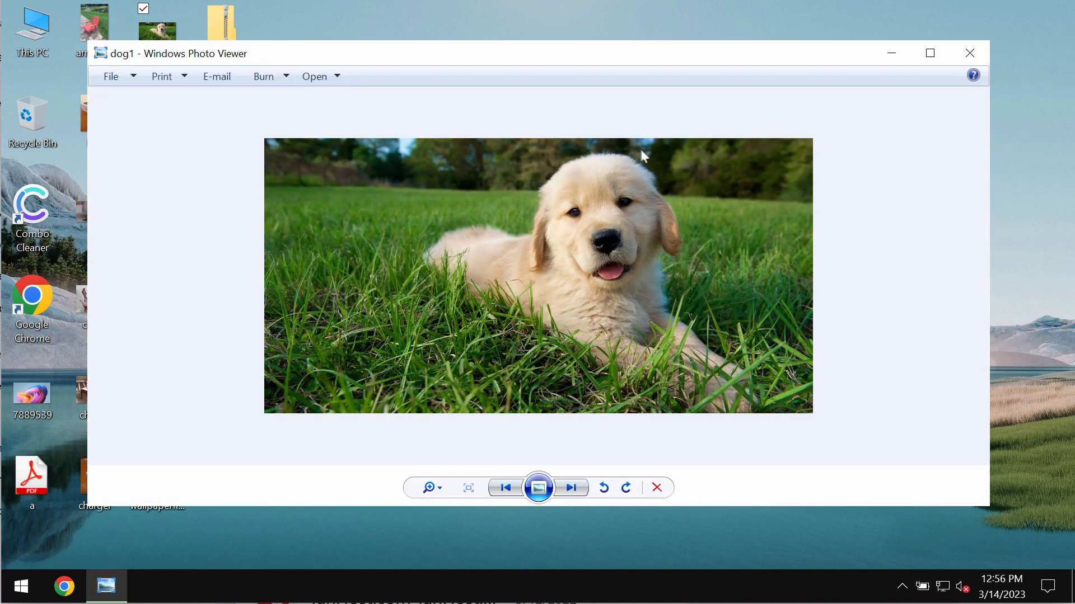
pyautogui.click(969, 52)
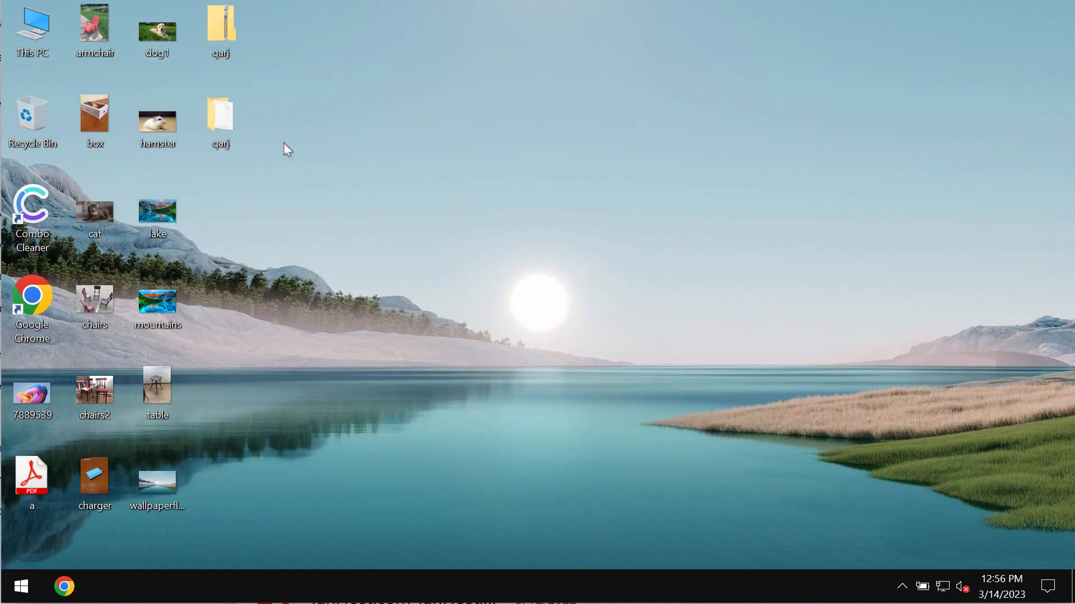
pyautogui.doubleClick(94, 211)
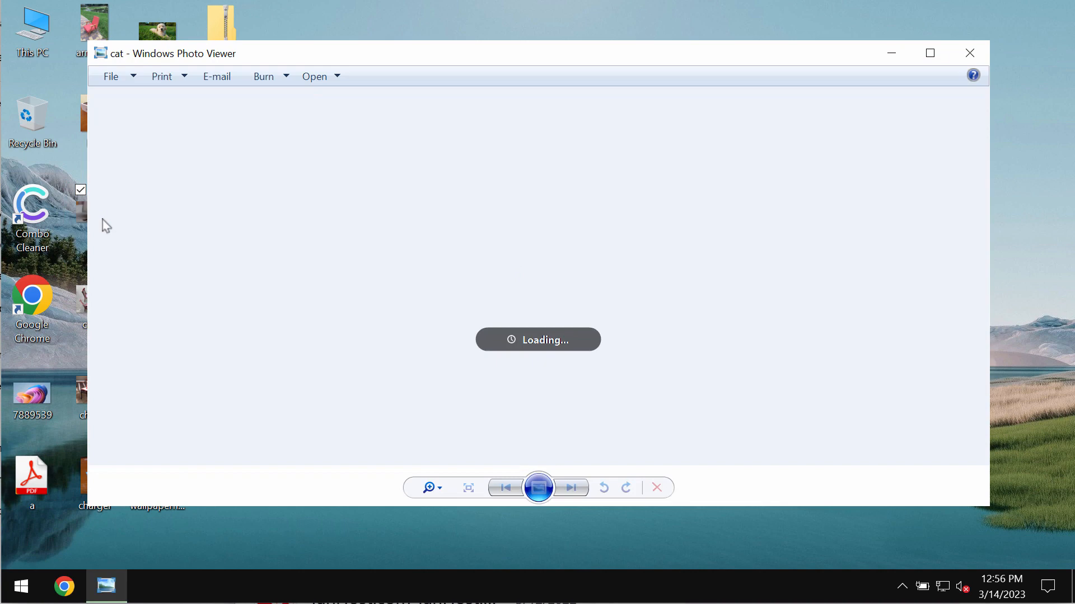
pyautogui.click(970, 53)
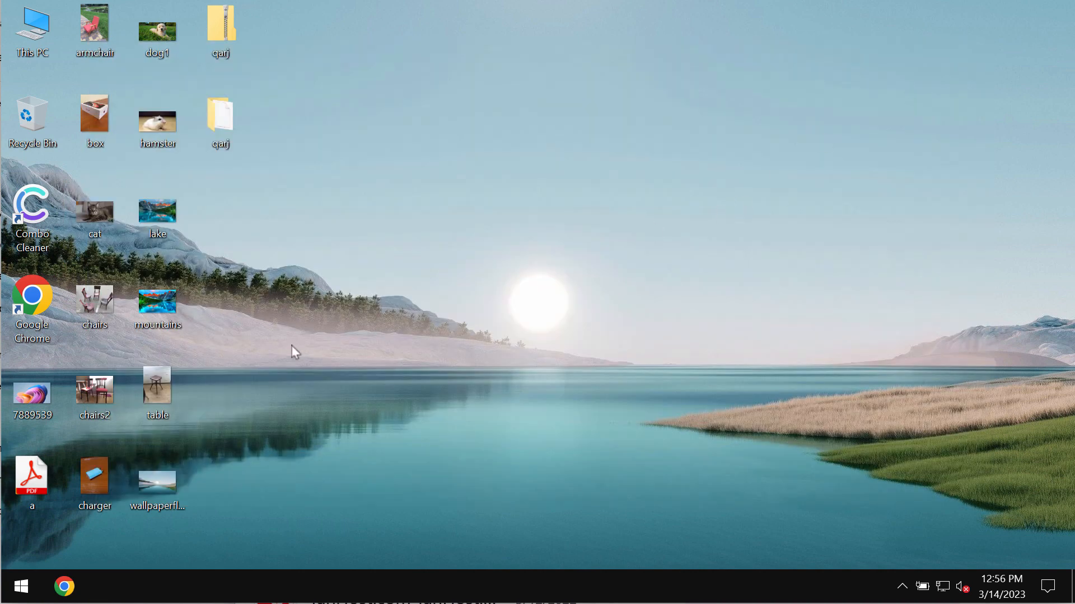
pyautogui.doubleClick(95, 300)
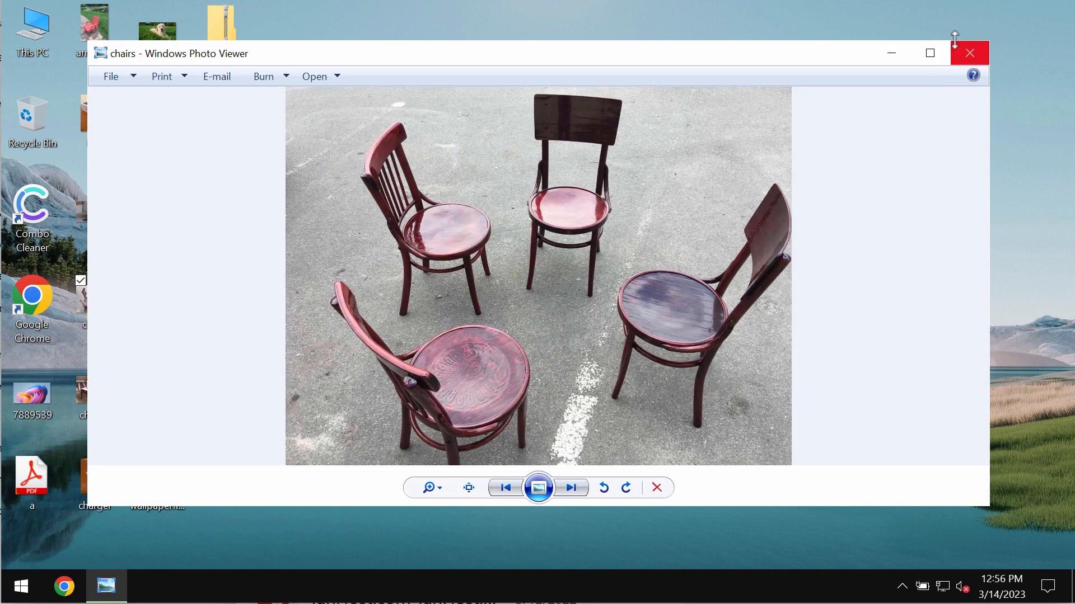
pyautogui.click(970, 52)
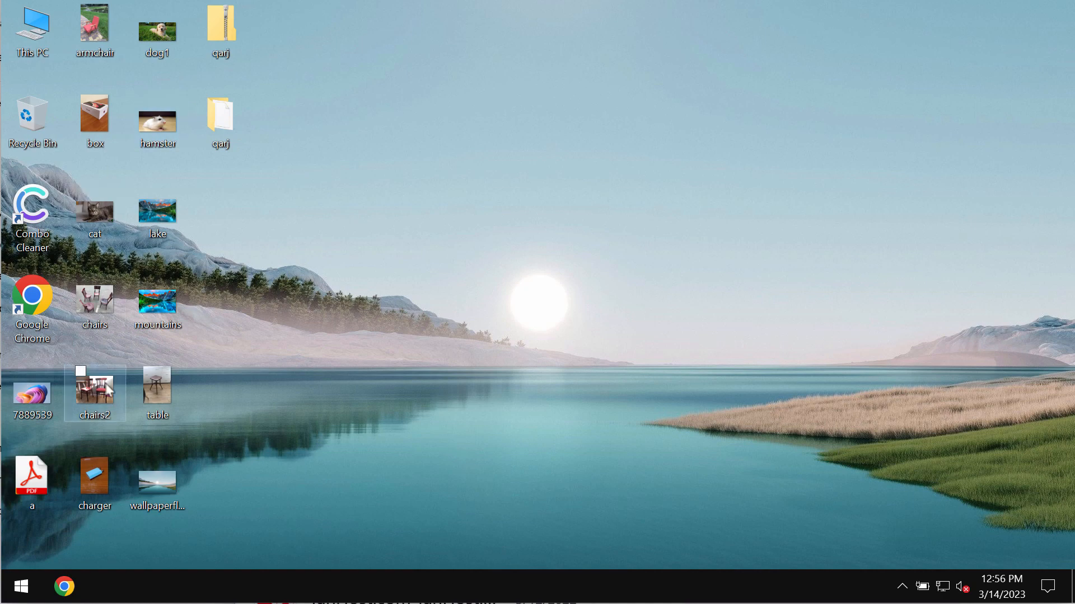
pyautogui.doubleClick(95, 385)
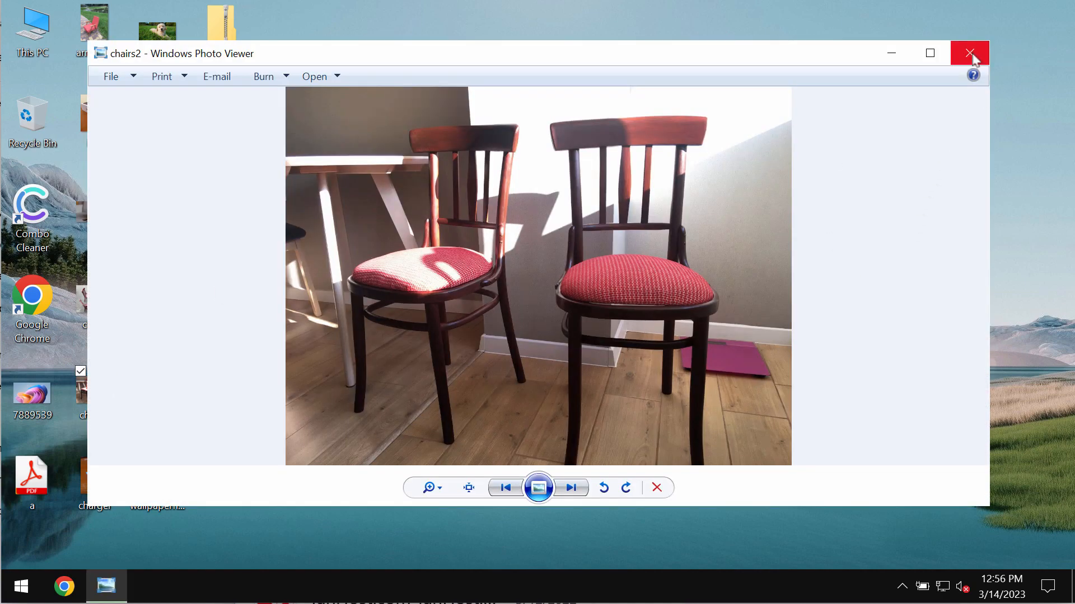
pyautogui.click(969, 53)
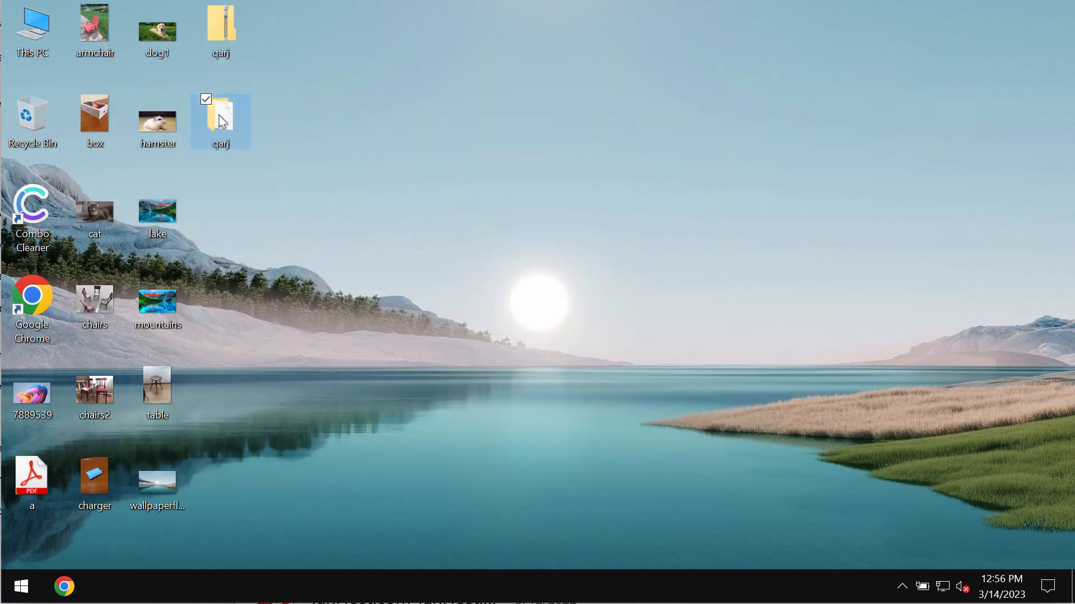
# Step: Run the long-named application inside the qarj folder and close File Explorer
pyautogui.doubleClick(220, 117)
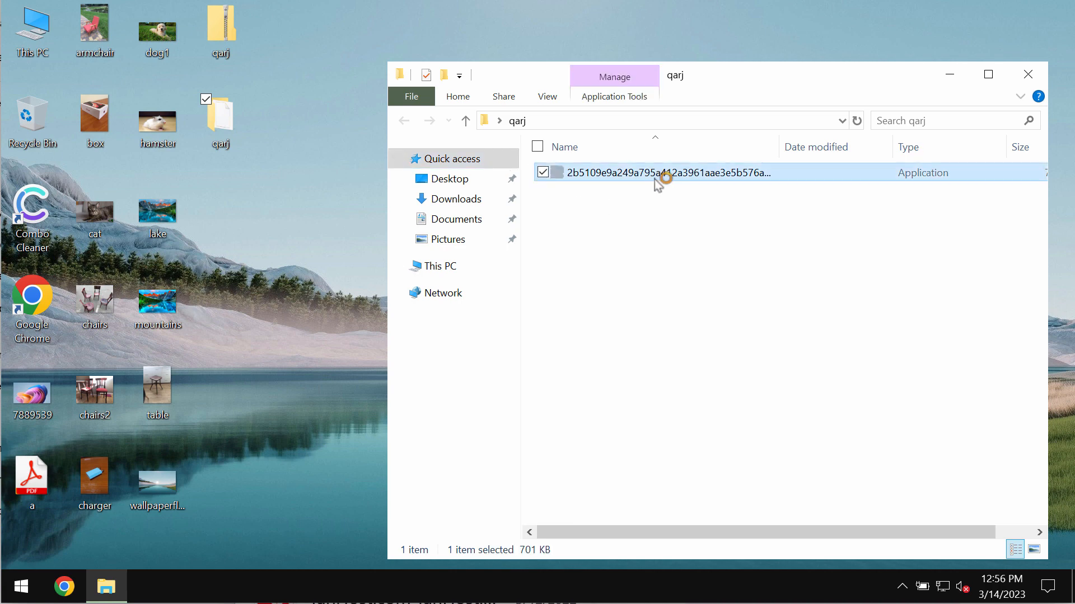
pyautogui.click(1027, 73)
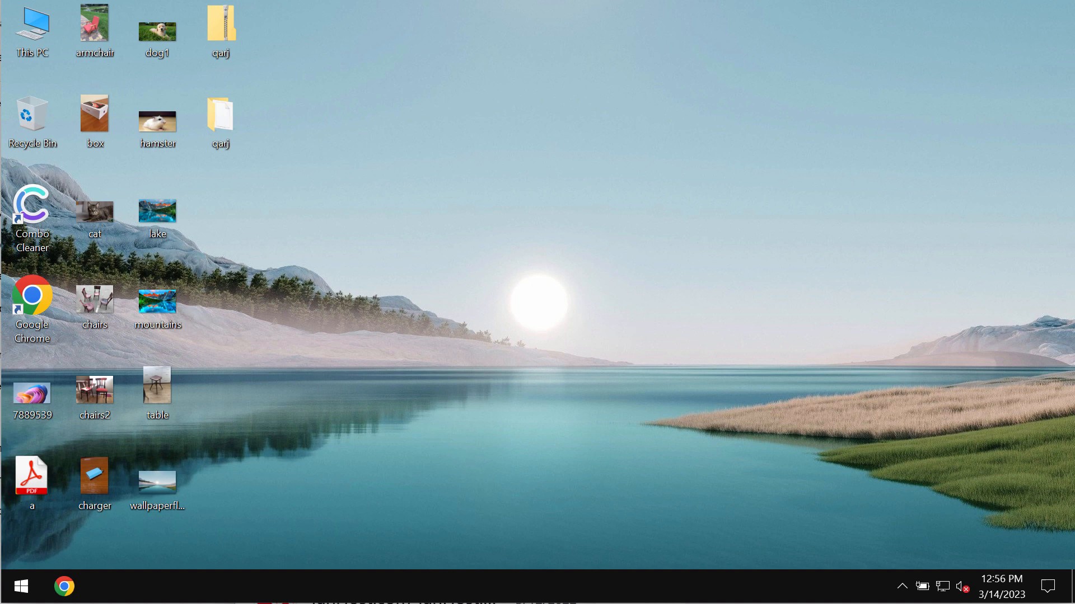
pyautogui.click(220, 114)
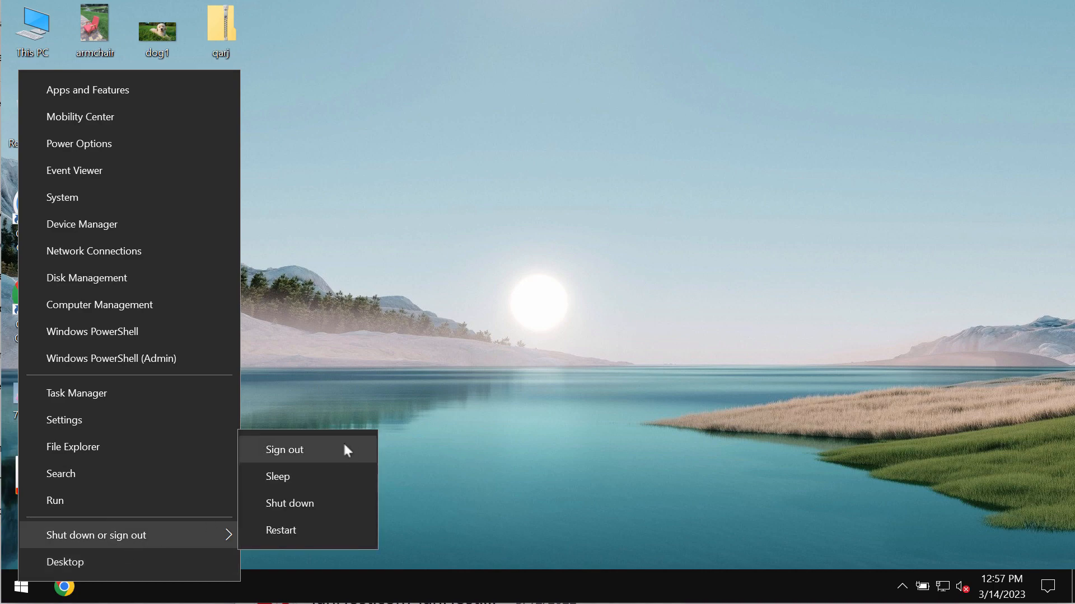
# Step: Sign out of the Windows session, then dismiss the lock screen to sign back in
pyautogui.click(284, 450)
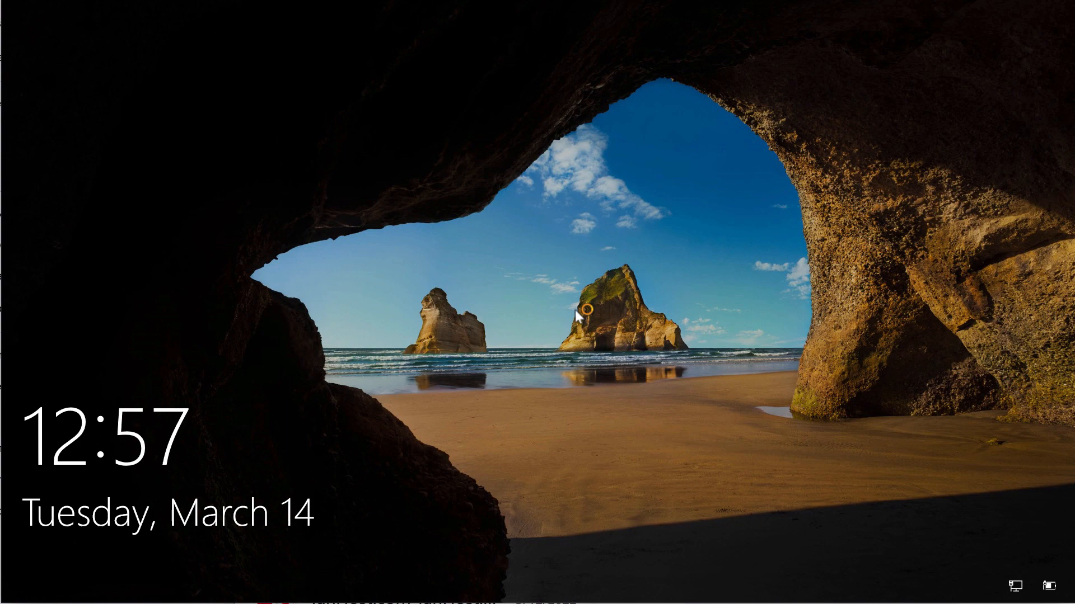
pyautogui.click(584, 320)
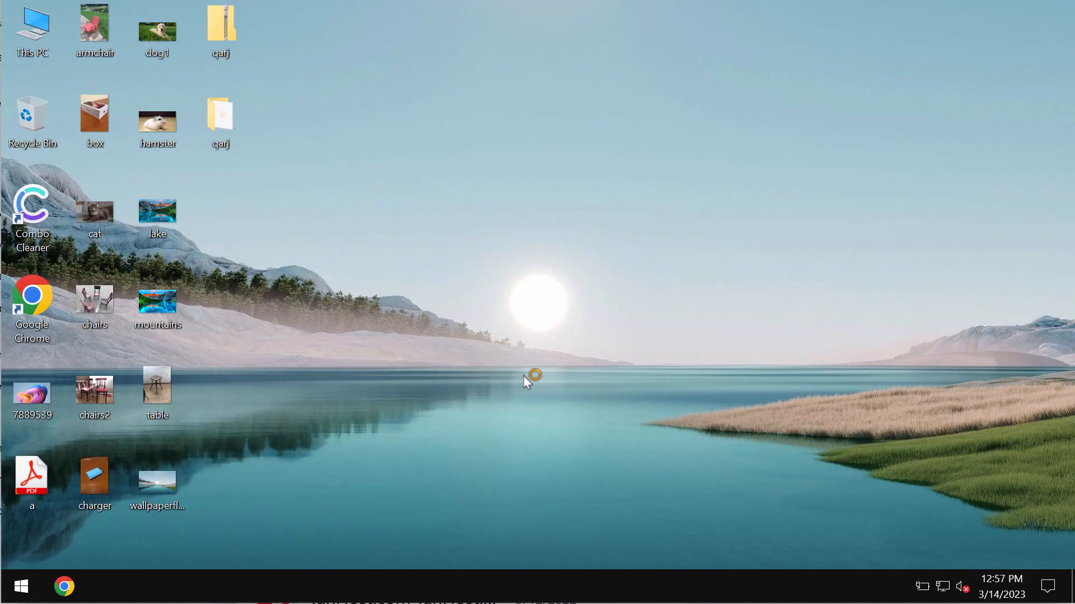
pyautogui.moveTo(665, 380)
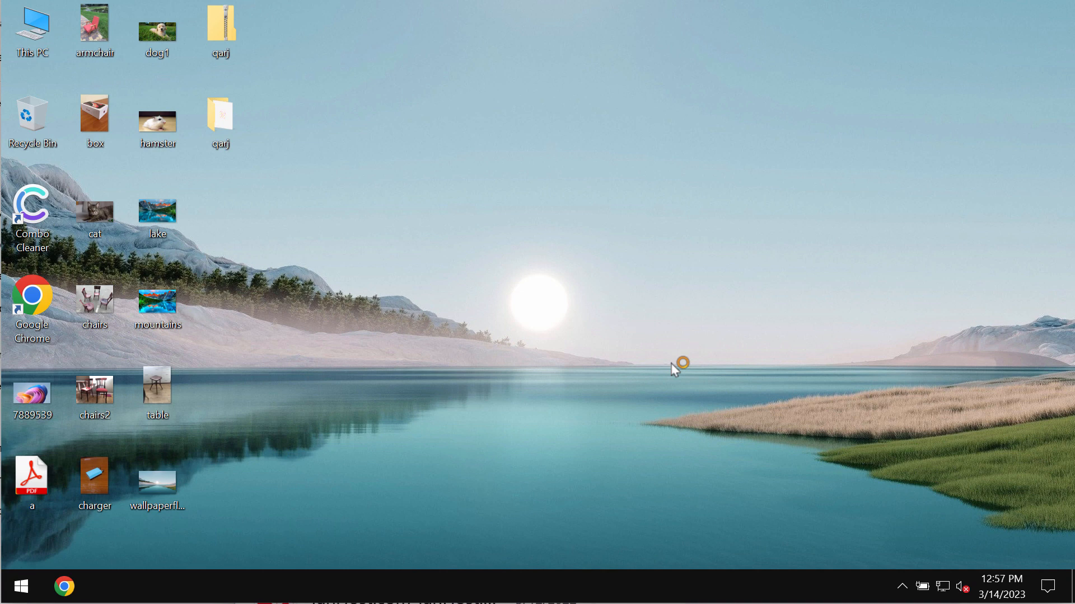
pyautogui.moveTo(674, 380)
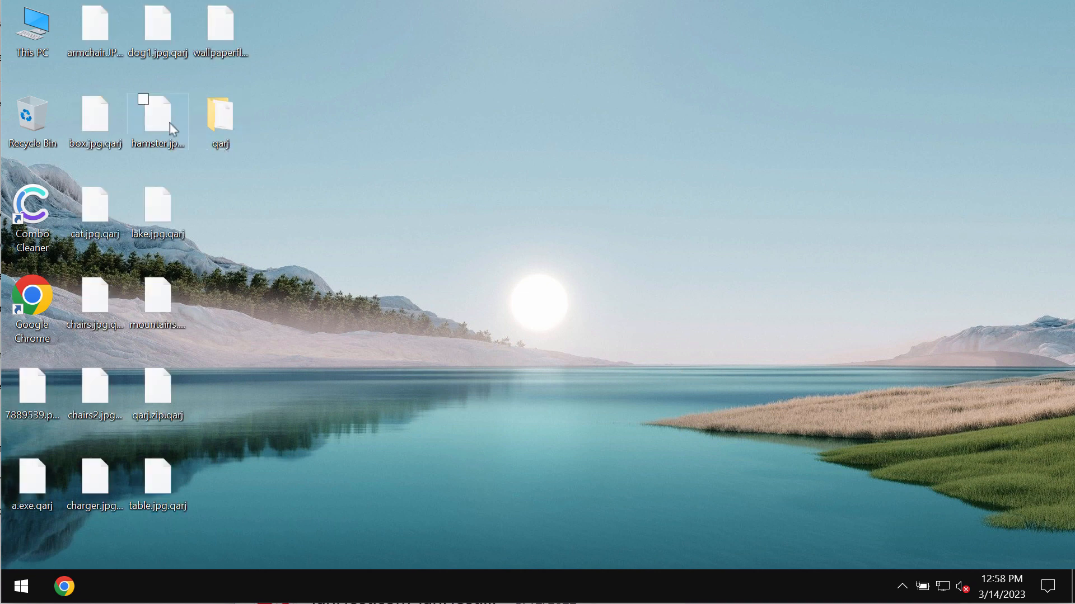
pyautogui.doubleClick(157, 114)
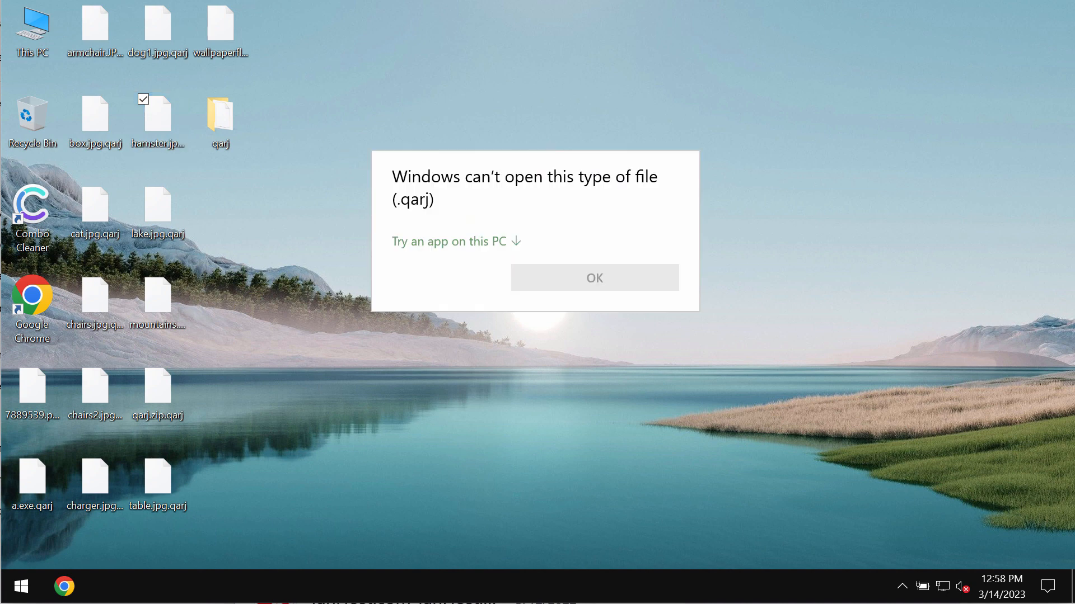
pyautogui.click(595, 278)
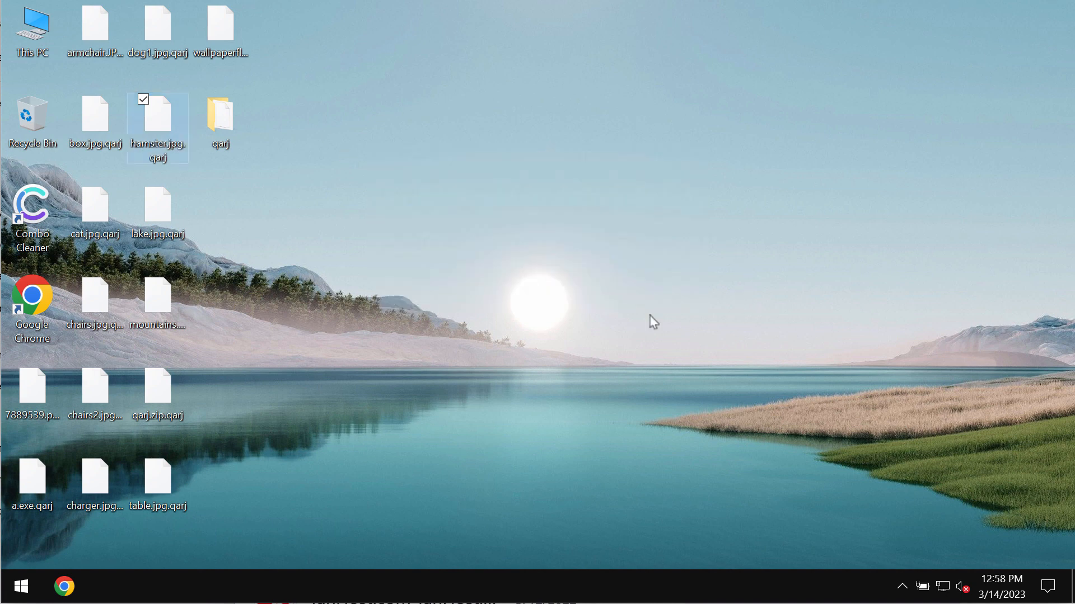
pyautogui.doubleClick(158, 295)
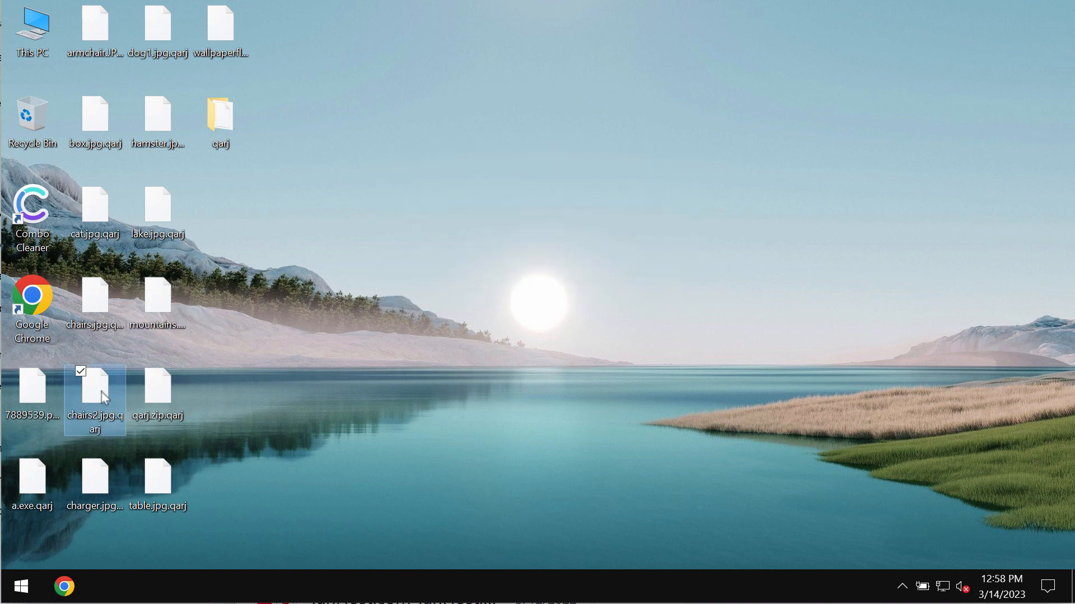
pyautogui.click(158, 299)
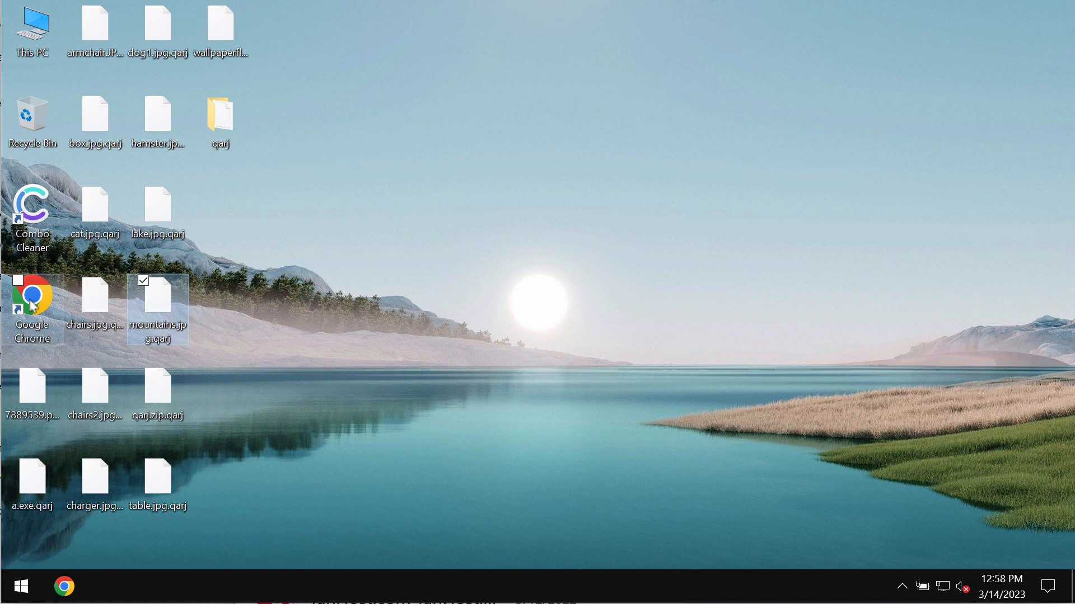
pyautogui.click(32, 298)
pyautogui.write('combocle')
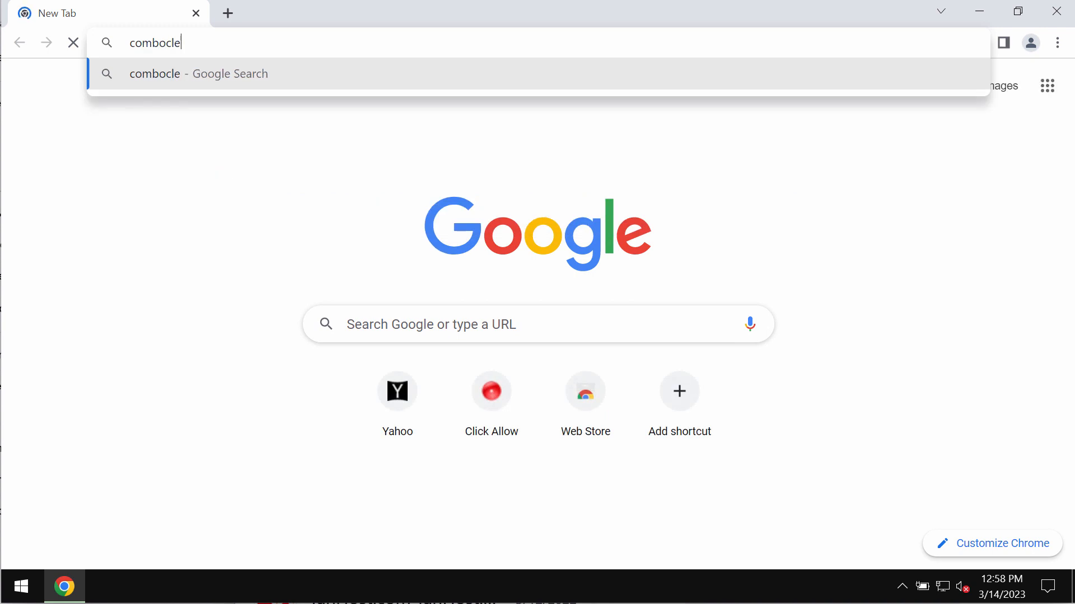
# Step: Try loading the Combo Cleaner site in Chrome, which can't be reached, then minimise Chrome
pyautogui.write('nan')
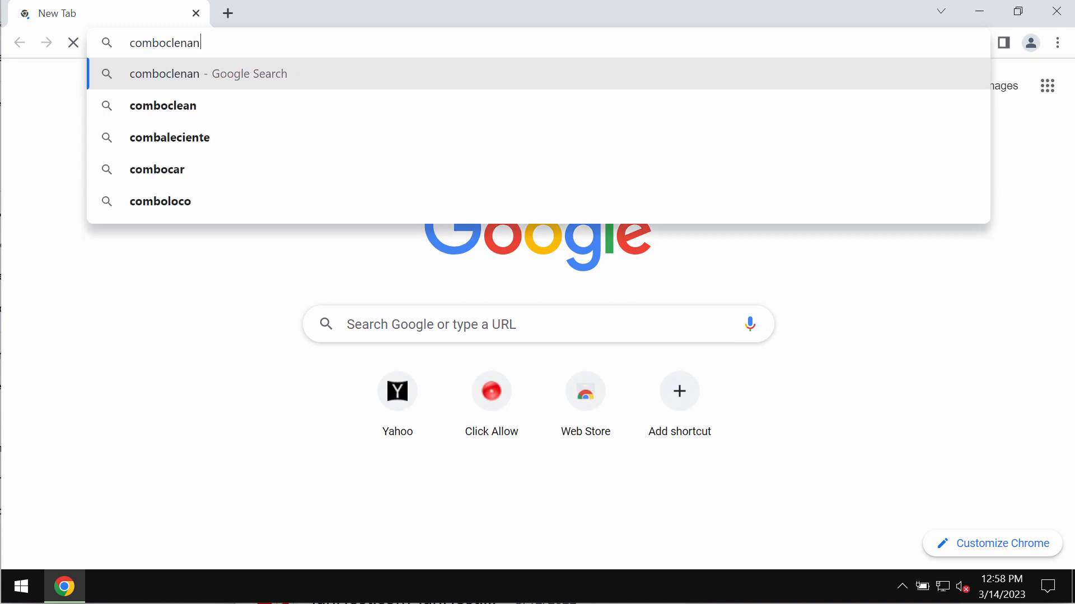
pyautogui.press('Enter')
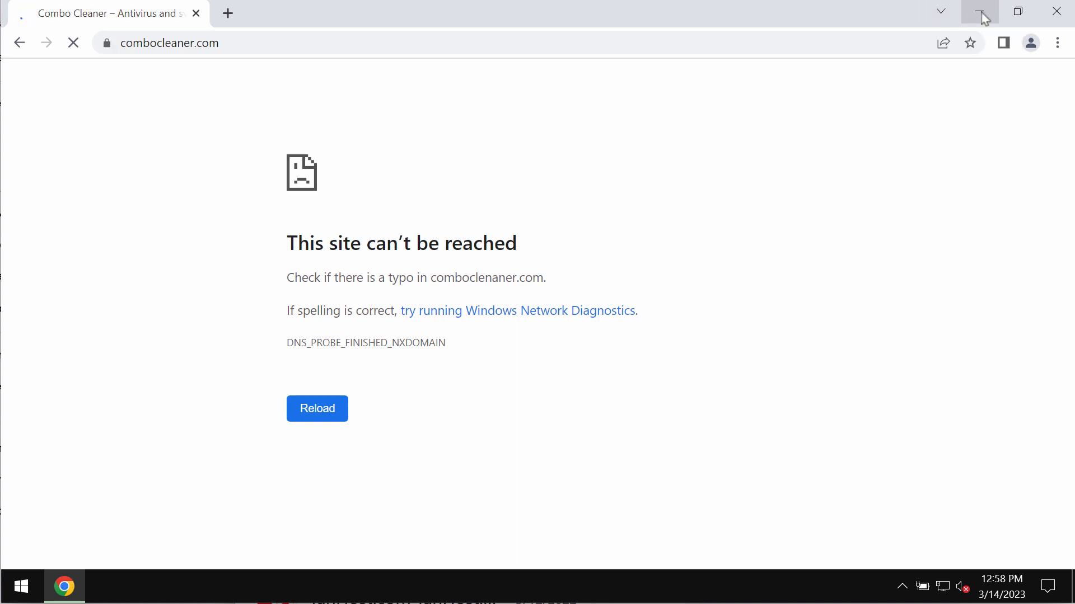
pyautogui.click(316, 409)
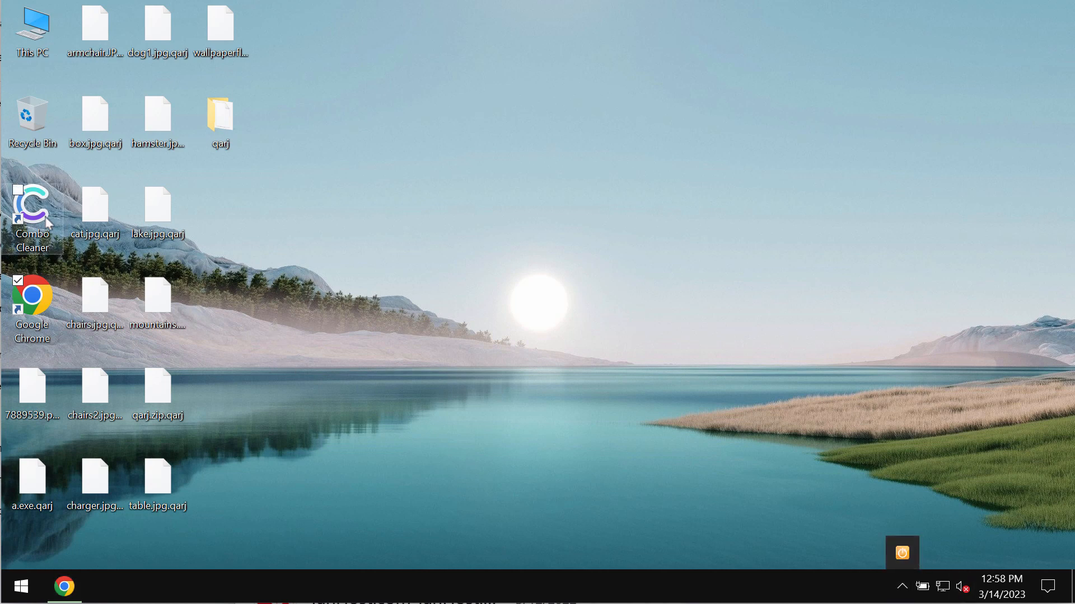
pyautogui.moveTo(48, 219)
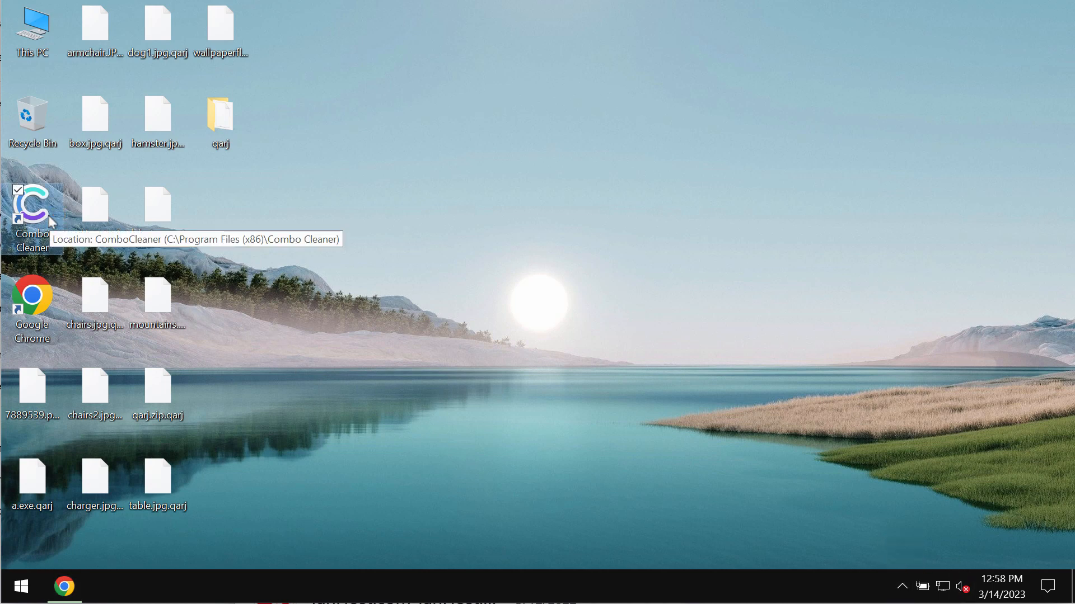
# Step: Launch Combo Cleaner from its desktop shortcut and start a Quick Scan
pyautogui.doubleClick(32, 203)
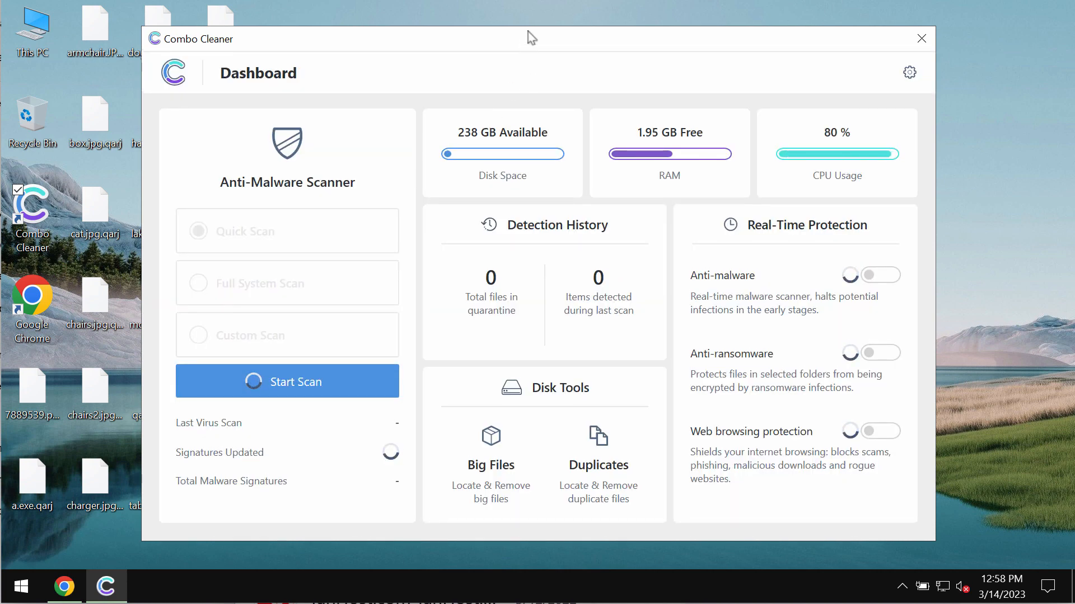
pyautogui.moveTo(215, 157)
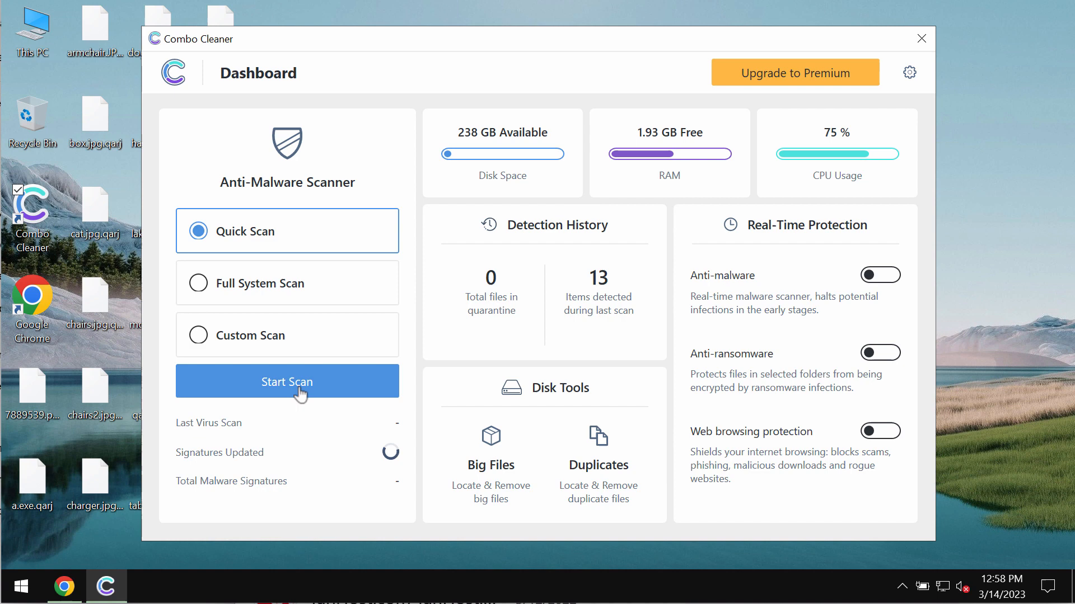
pyautogui.click(286, 381)
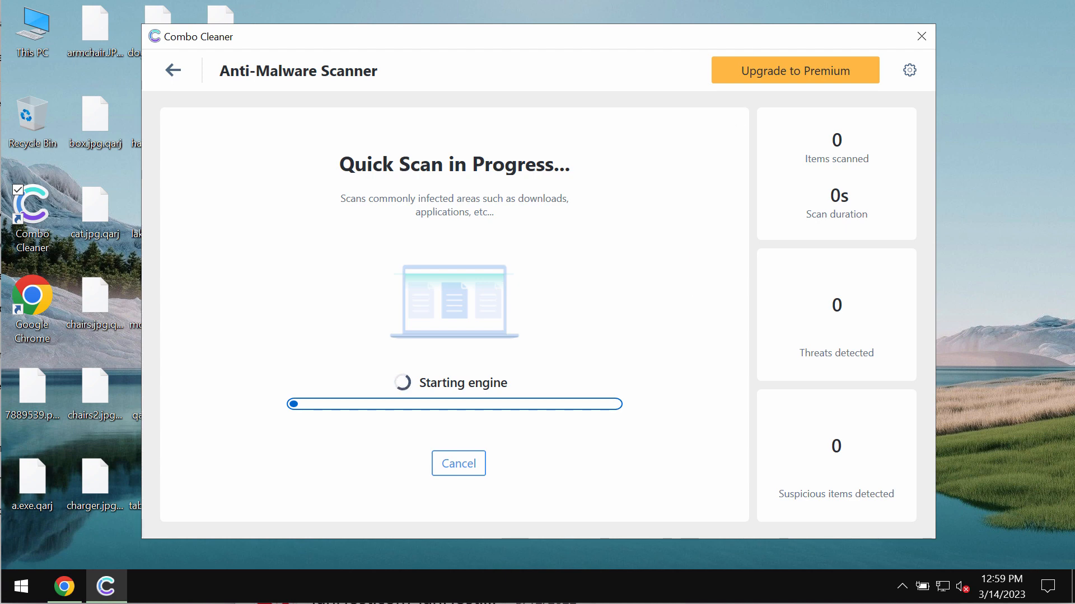
pyautogui.moveTo(559, 147)
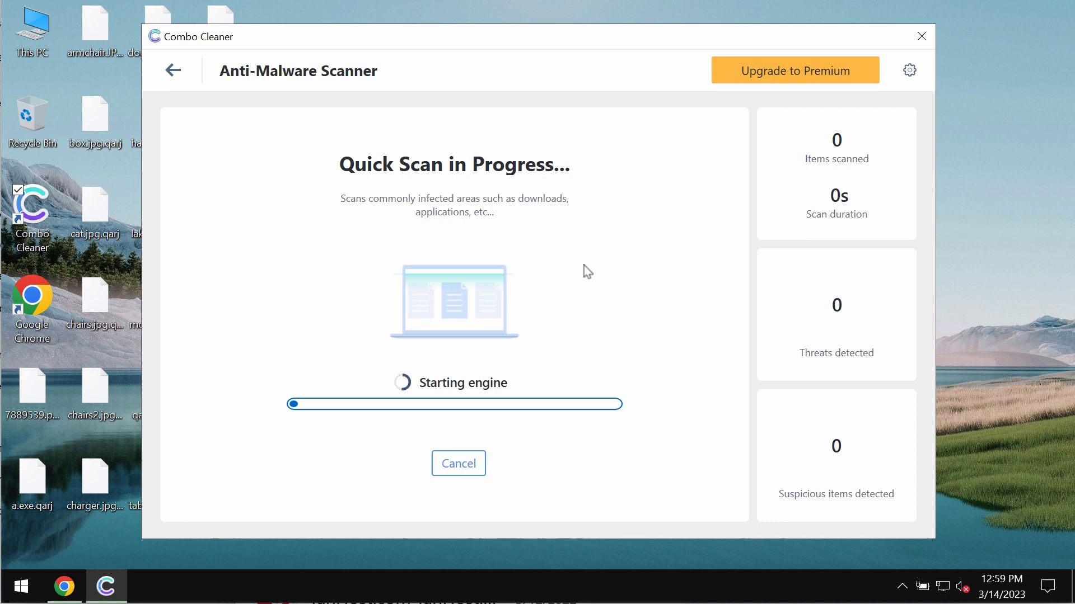
pyautogui.moveTo(588, 244)
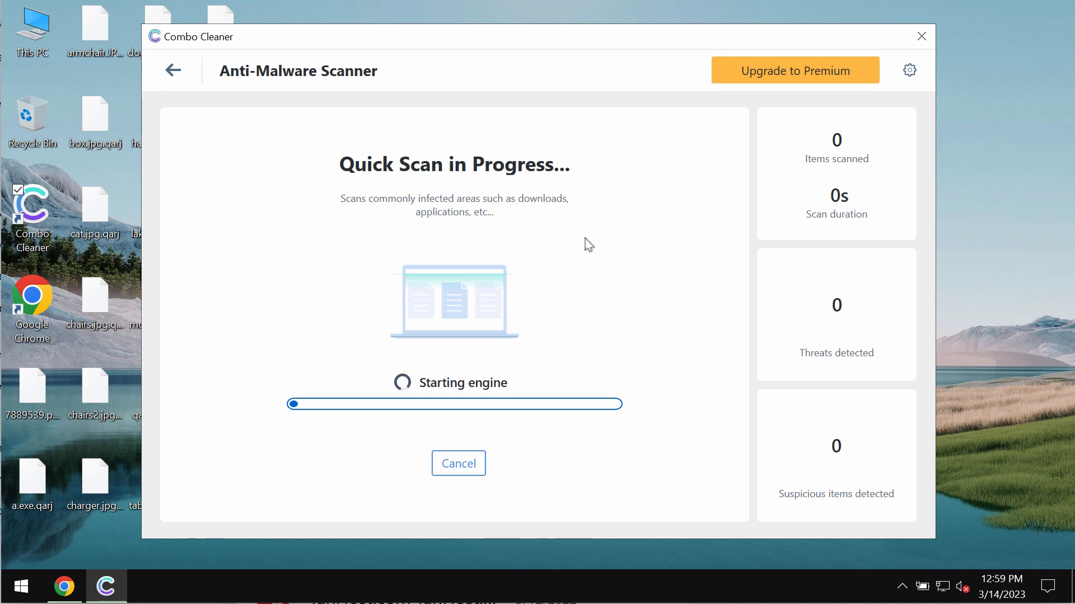
pyautogui.moveTo(544, 273)
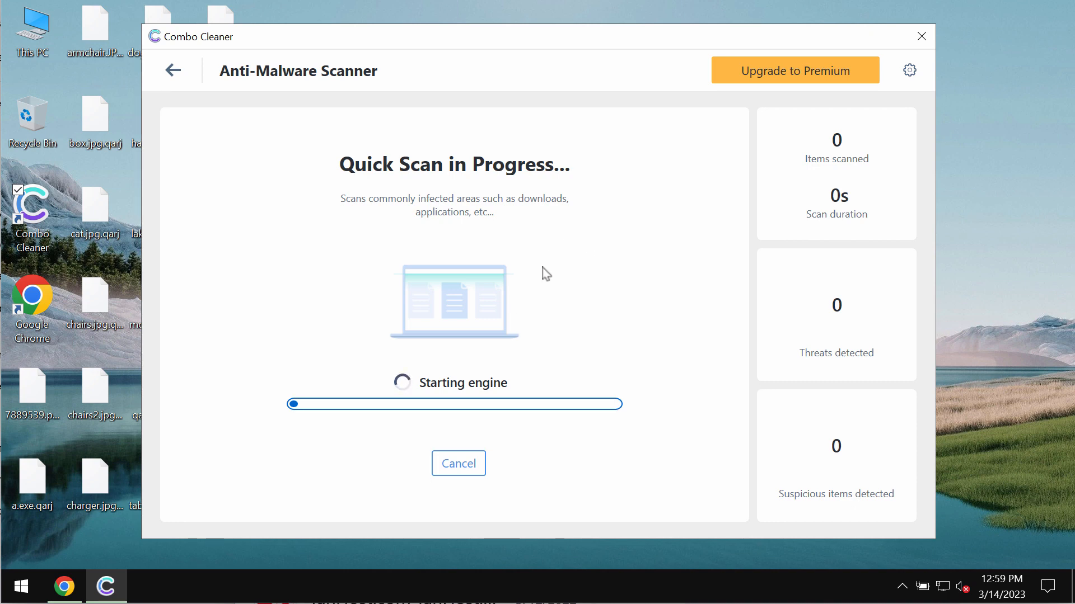
pyautogui.moveTo(896, 14)
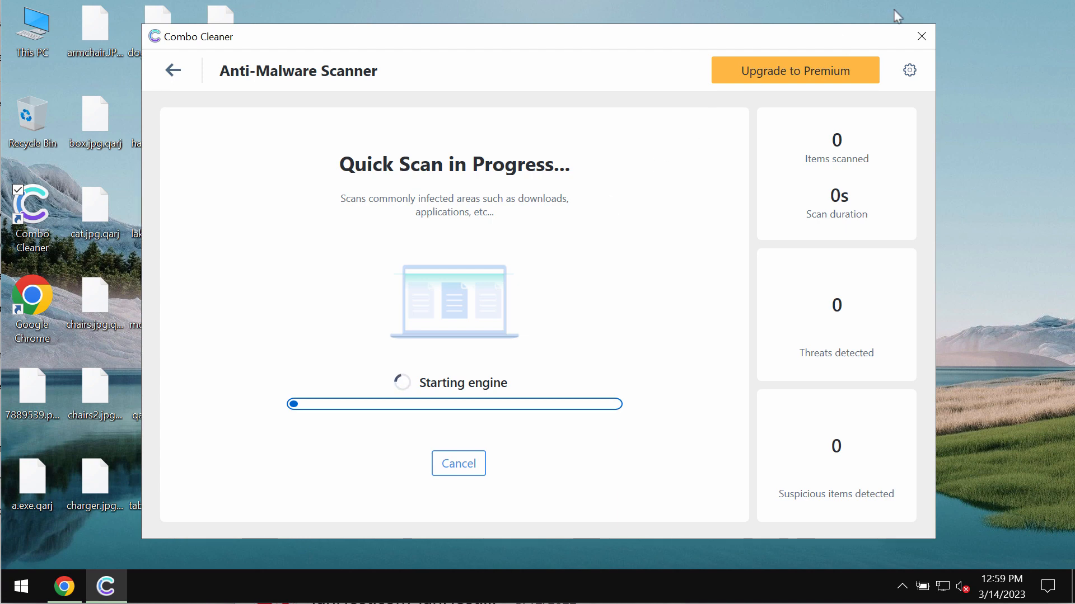
pyautogui.moveTo(502, 278)
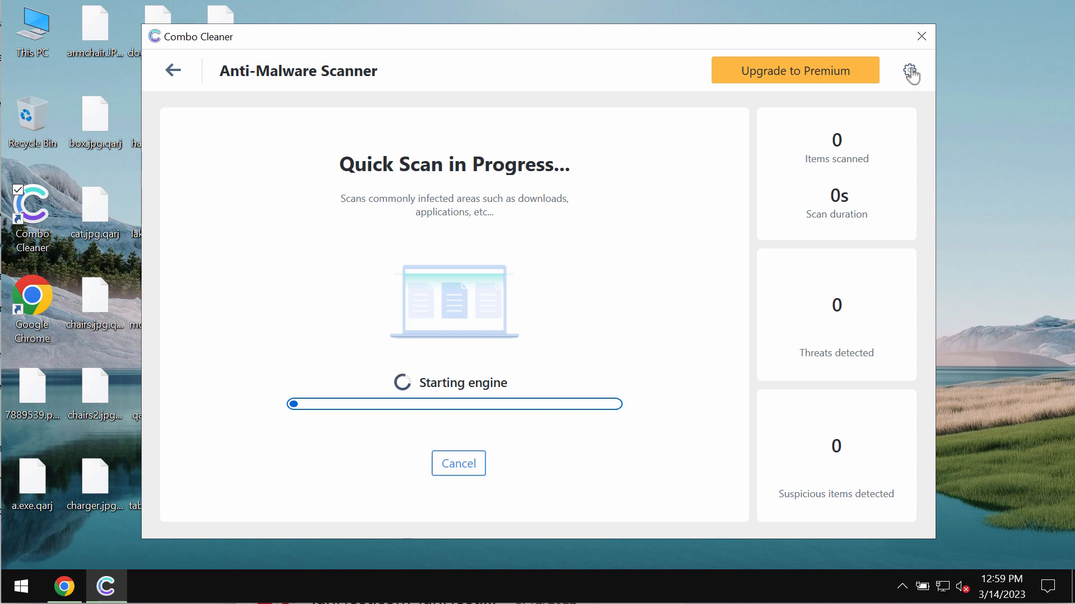
# Step: Open Settings on the empty Anti-Ransomware tab, return to the scan, then reopen Settings
pyautogui.click(910, 71)
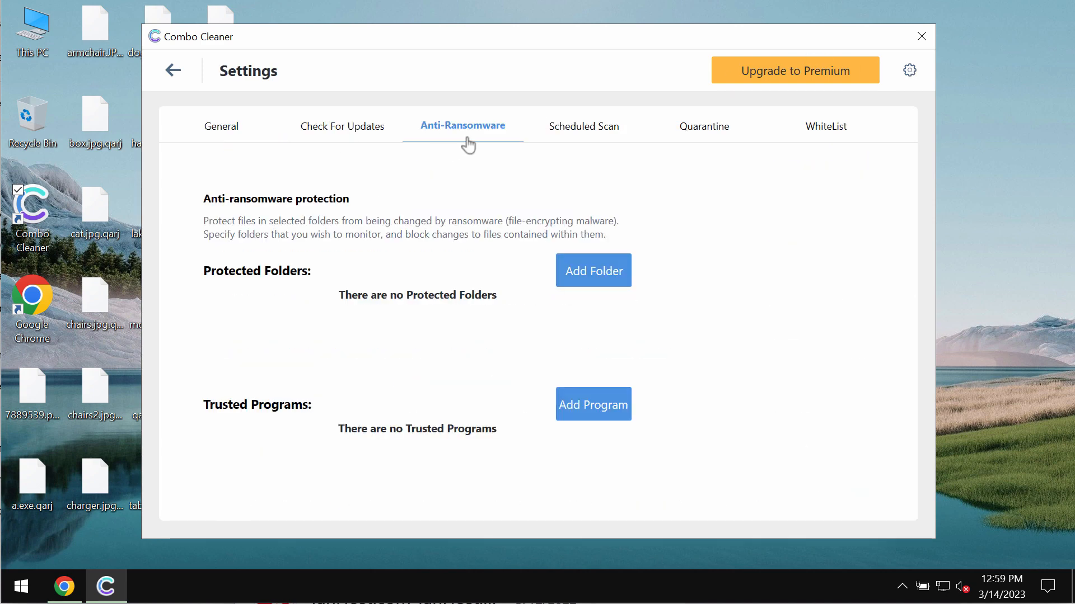
pyautogui.moveTo(340, 118)
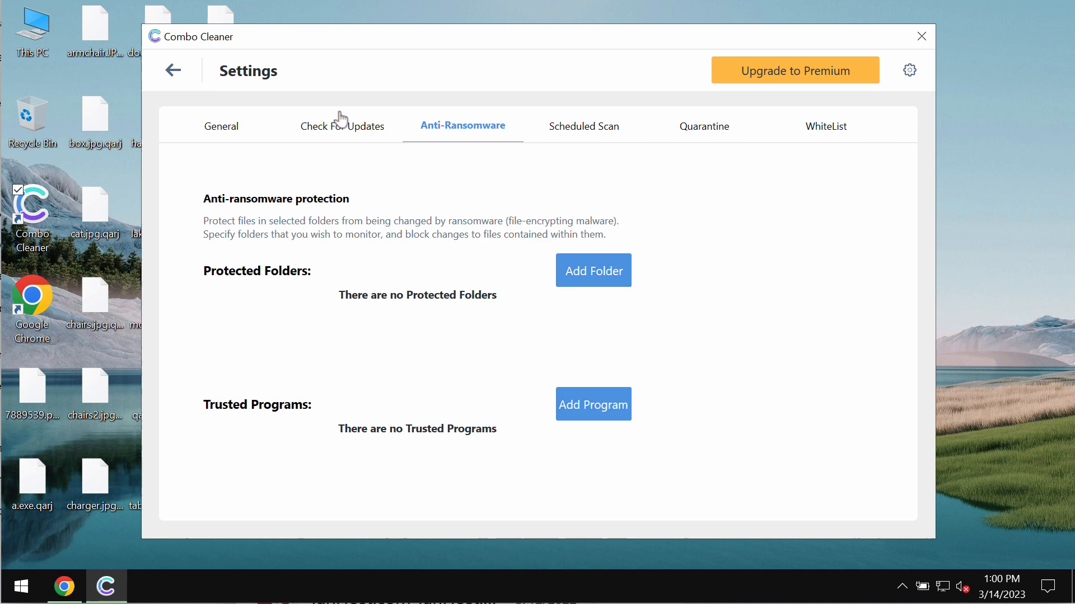
pyautogui.moveTo(168, 50)
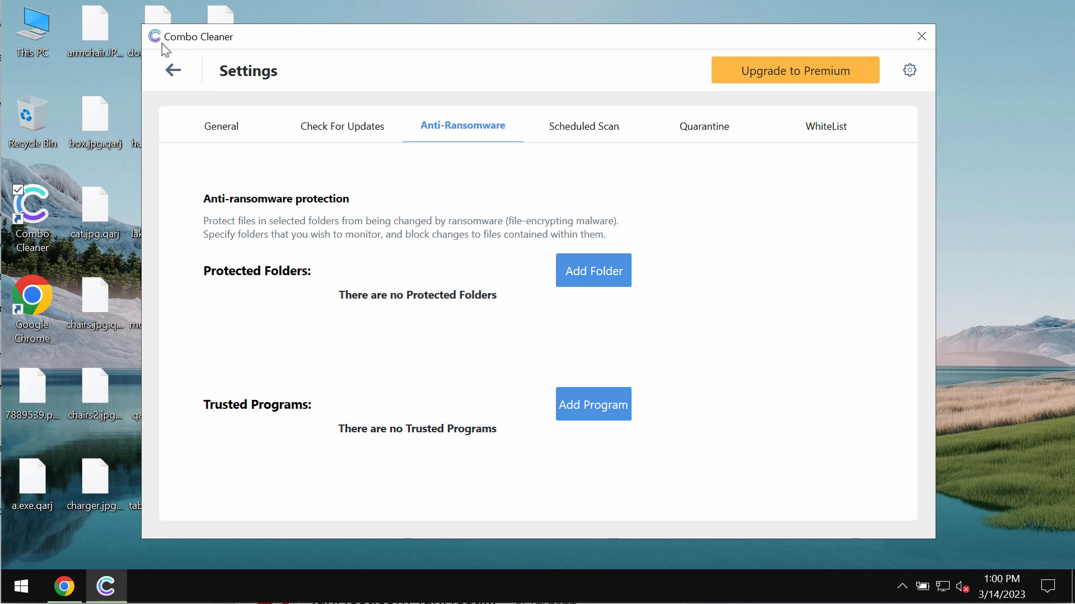
pyautogui.moveTo(464, 260)
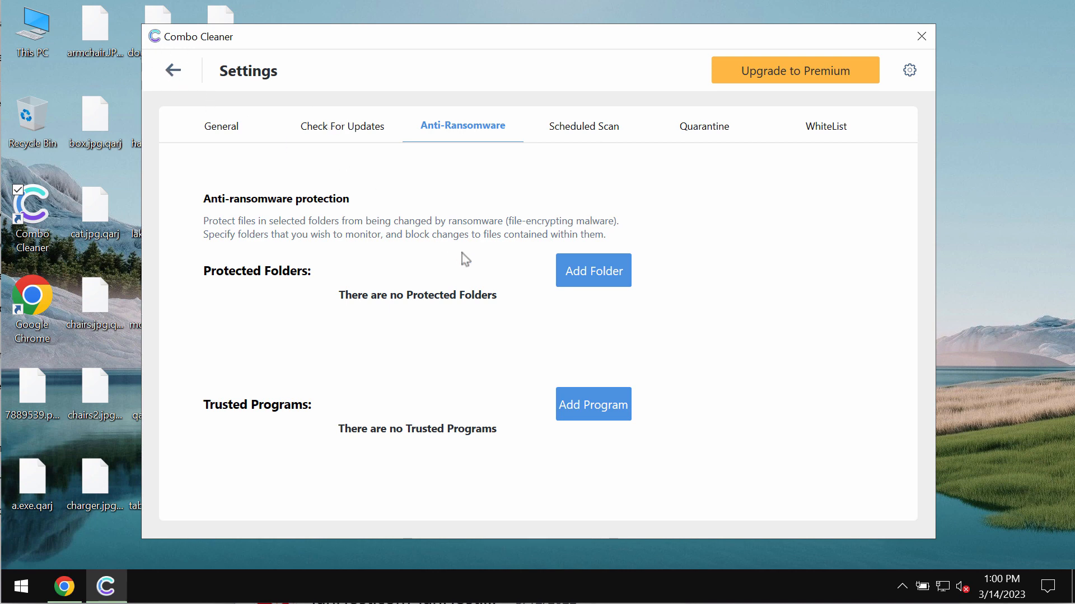
pyautogui.moveTo(690, 246)
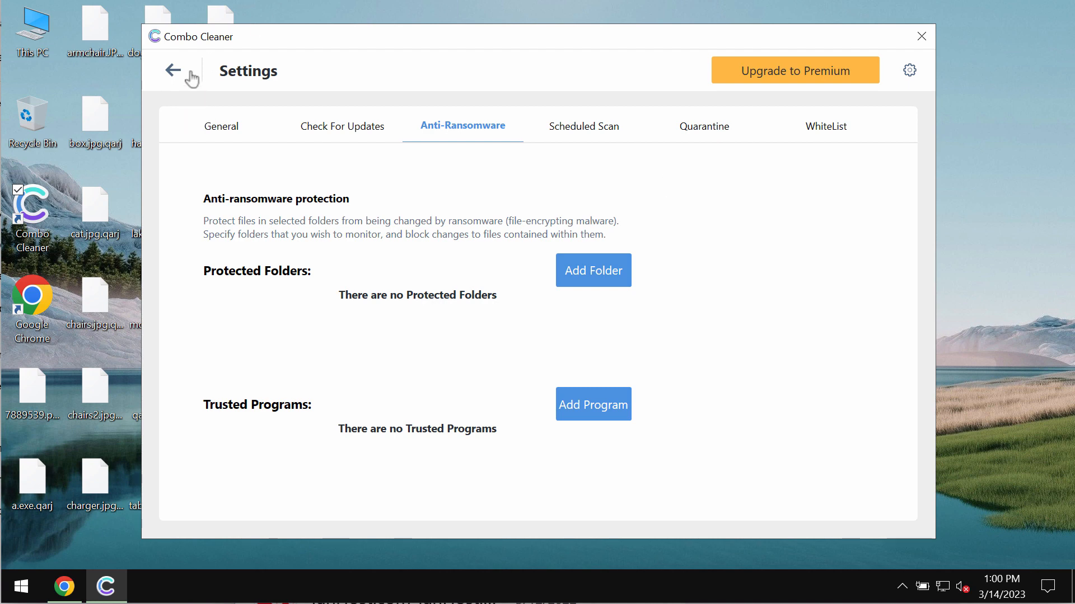
pyautogui.click(173, 70)
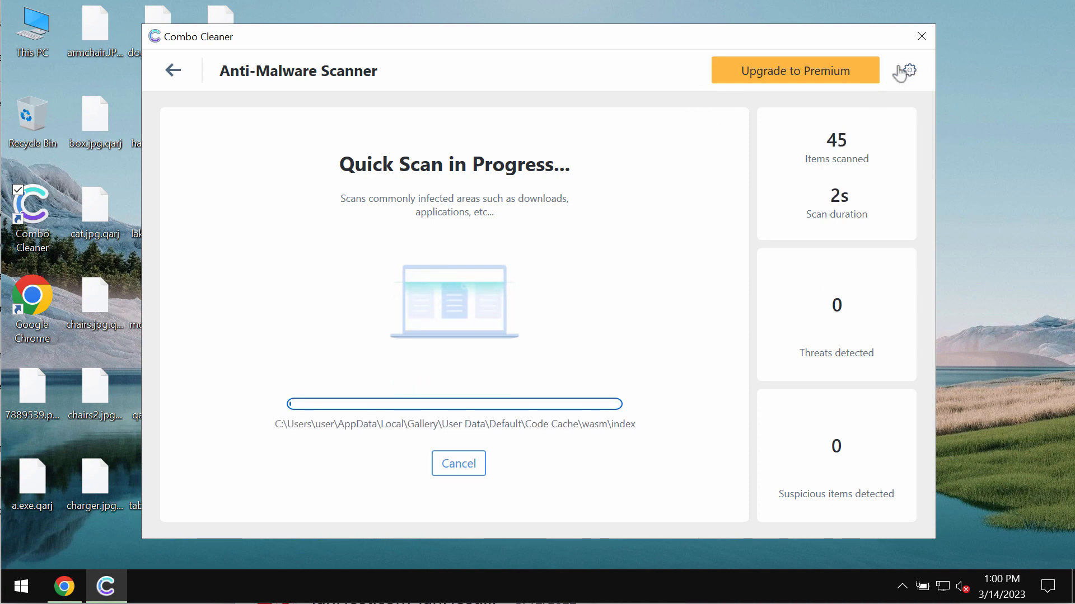
pyautogui.click(909, 71)
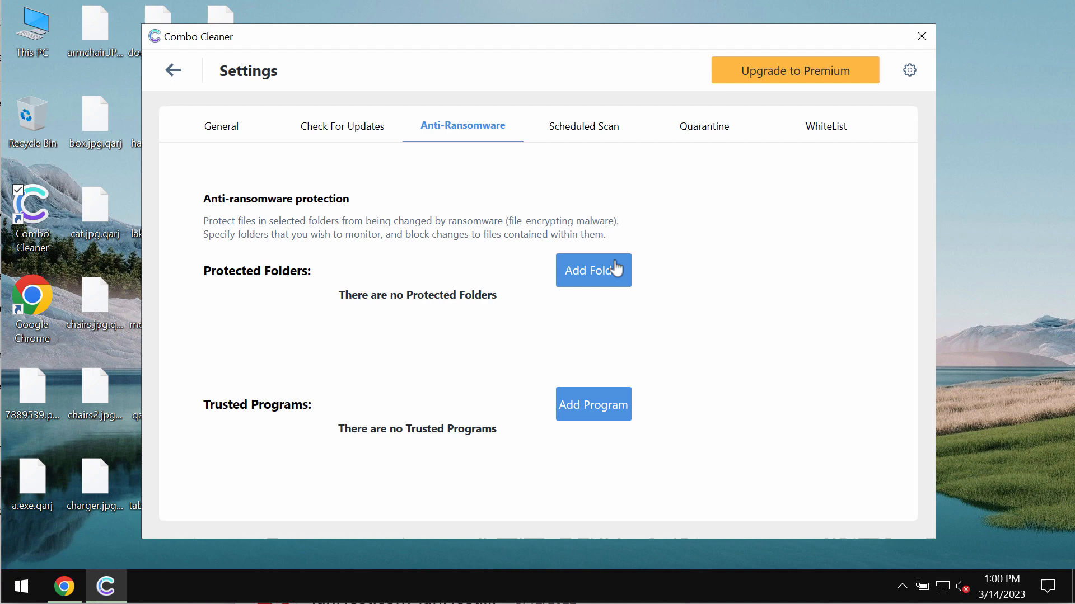
pyautogui.moveTo(215, 94)
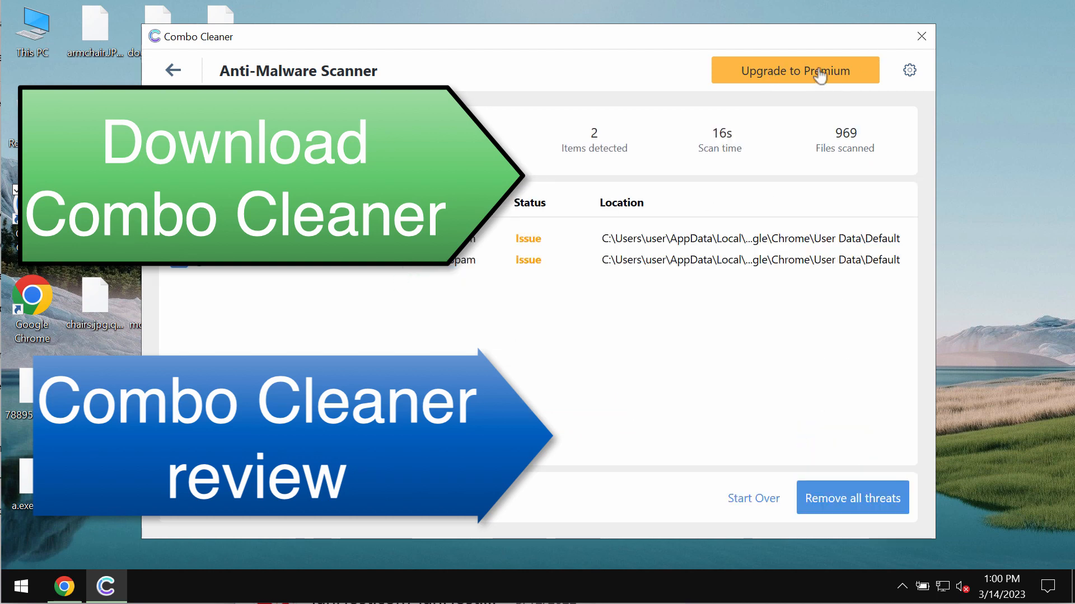
# Step: Open the Upgrade to Premium offer after the scan detects 2 items
pyautogui.click(795, 70)
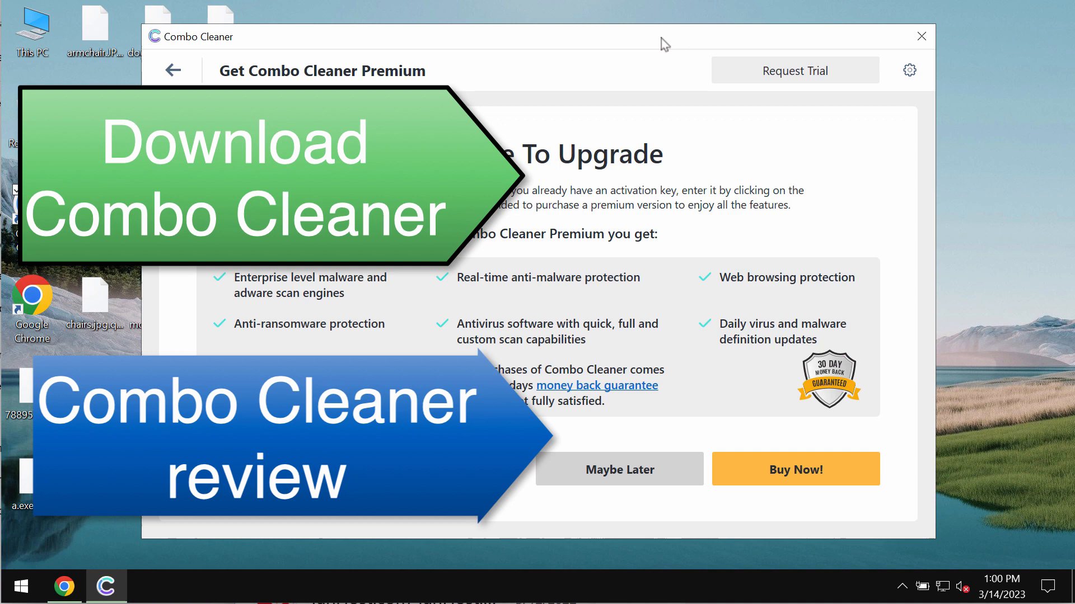